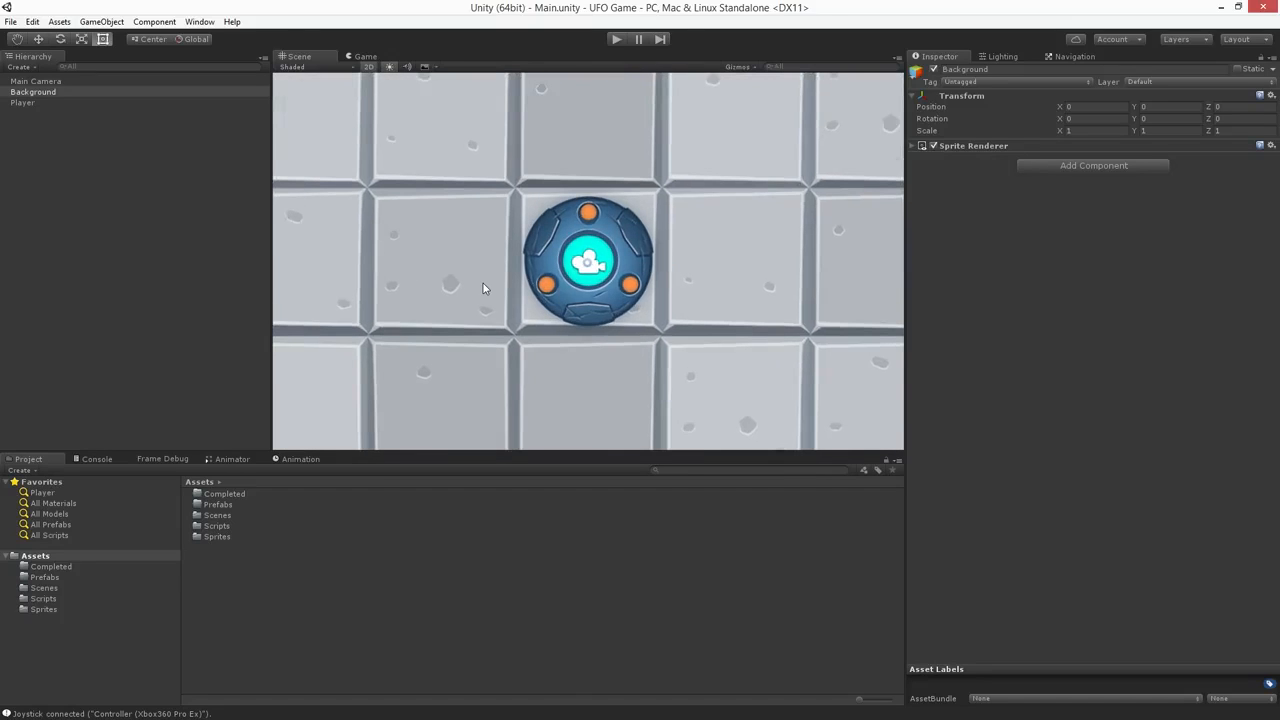
# - Zoom out the Scene view to show the whole tiled Background, its walls and the UFO
pyautogui.scroll(-3)
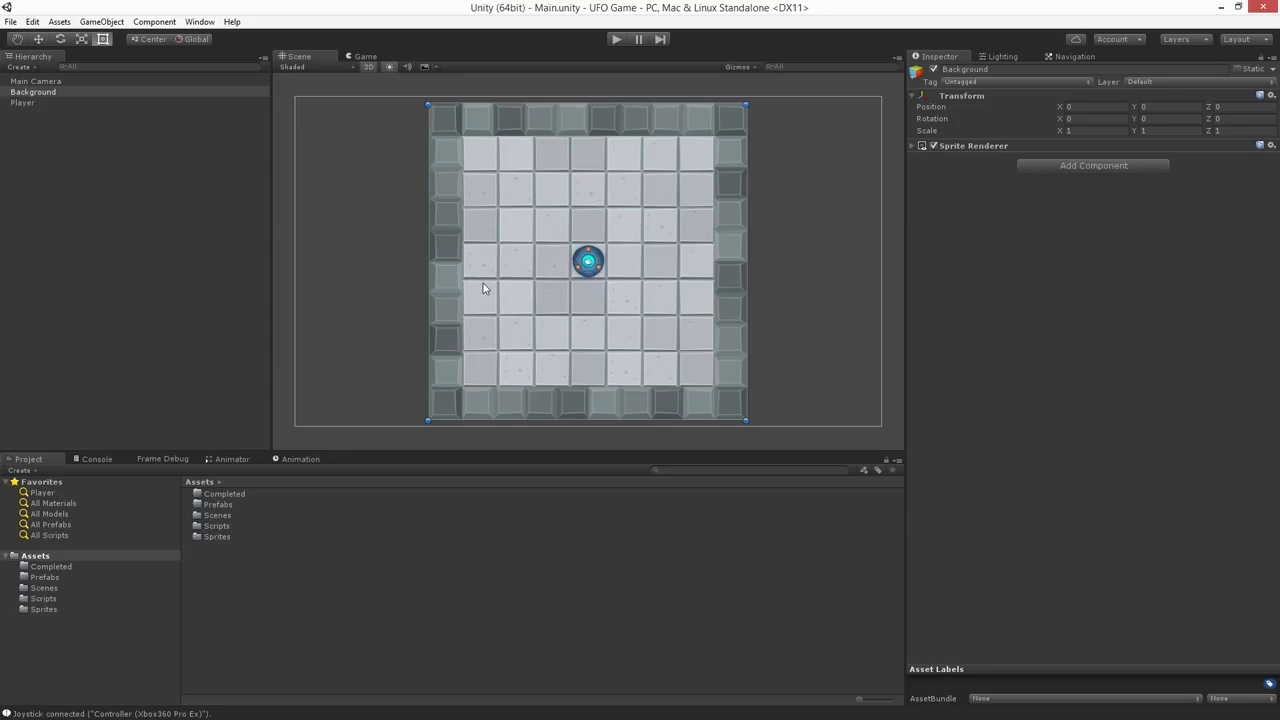
pyautogui.moveTo(533, 289)
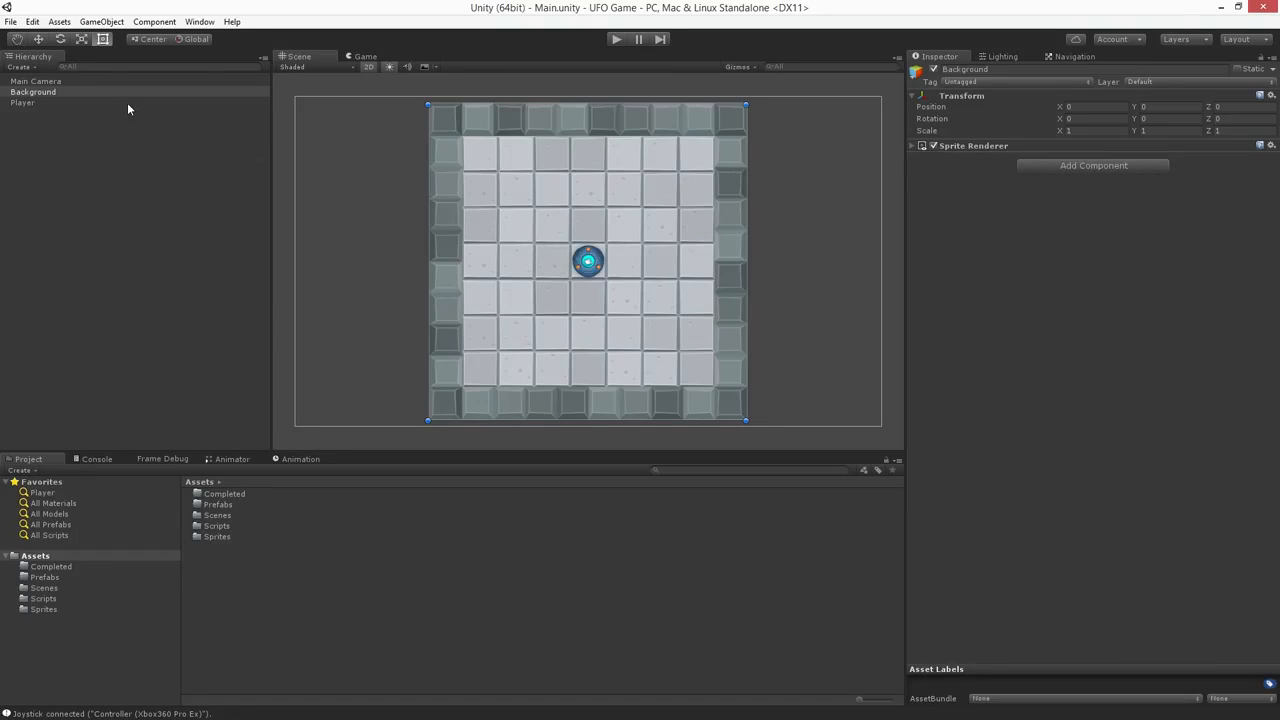
# - Add a Circle Collider 2D component to the Player object
pyautogui.click(22, 102)
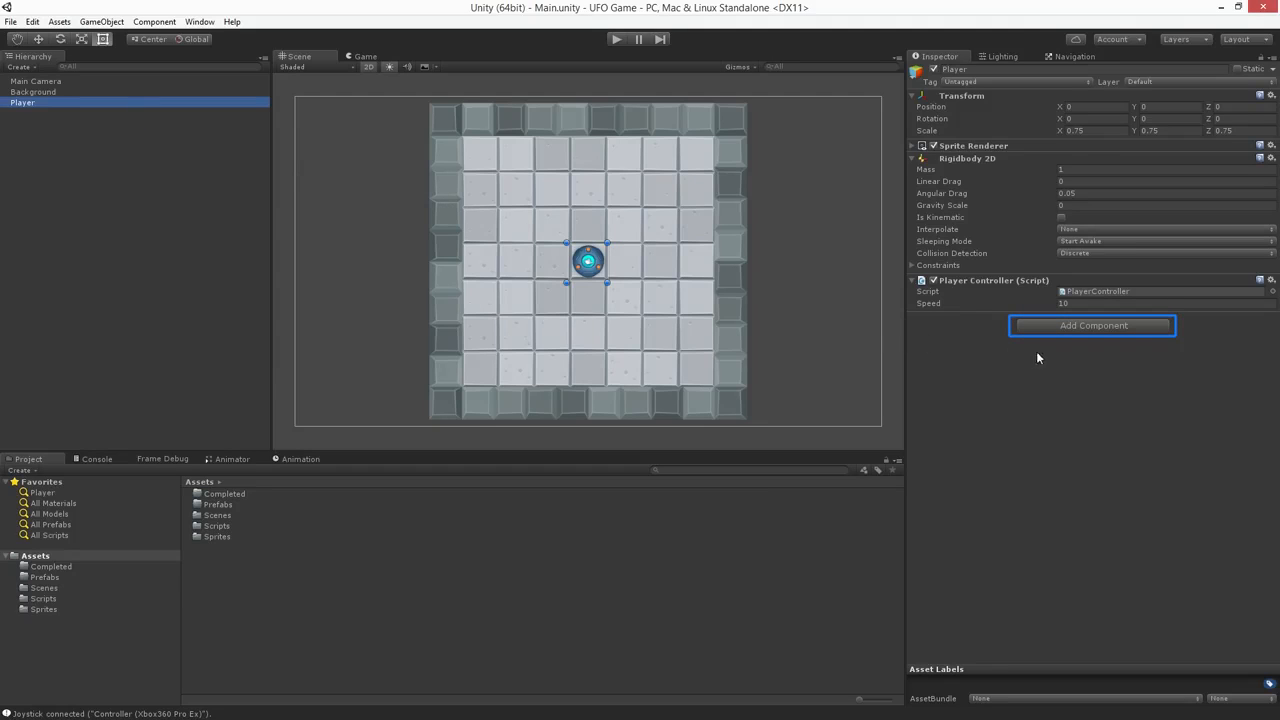
pyautogui.click(1091, 325)
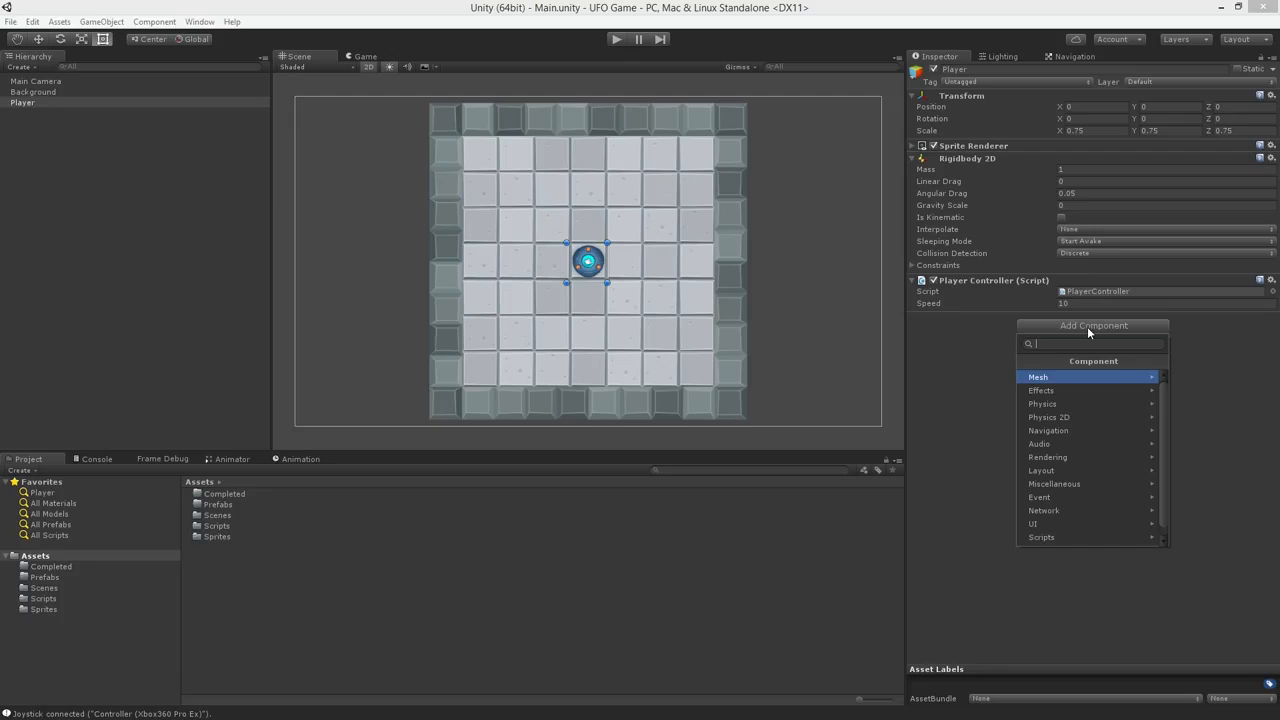
pyautogui.write('circle')
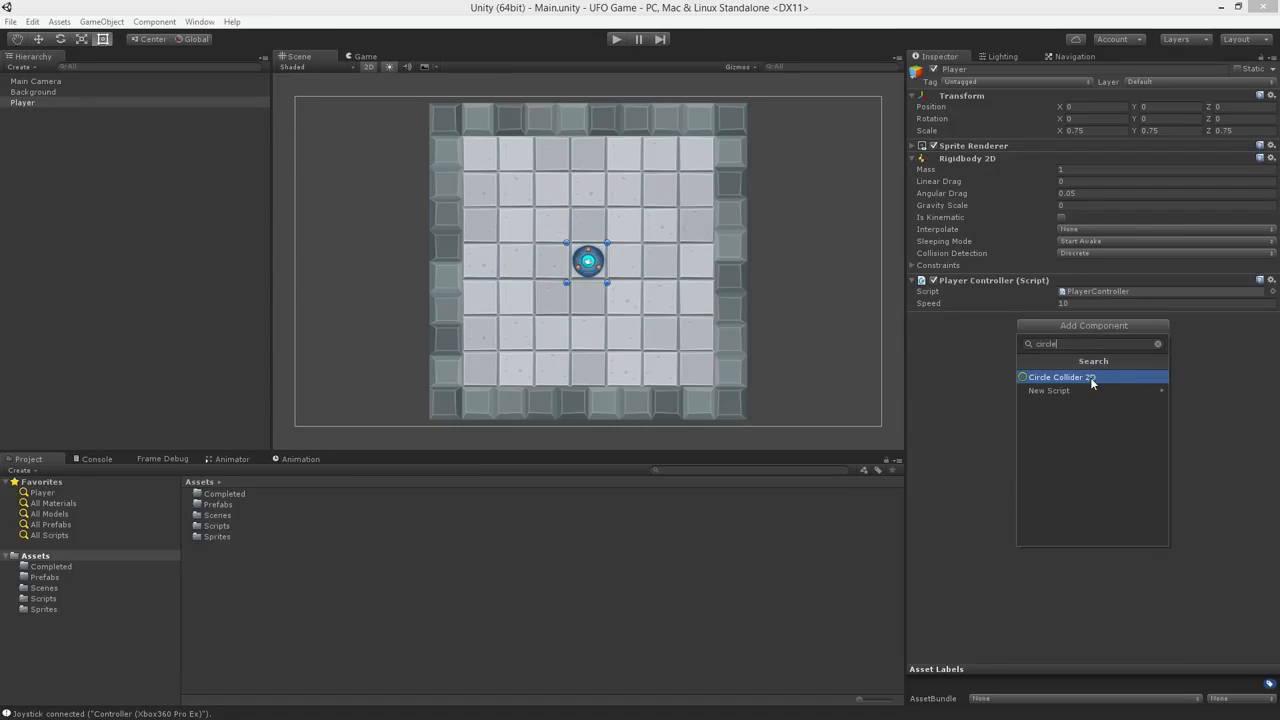
pyautogui.click(1070, 377)
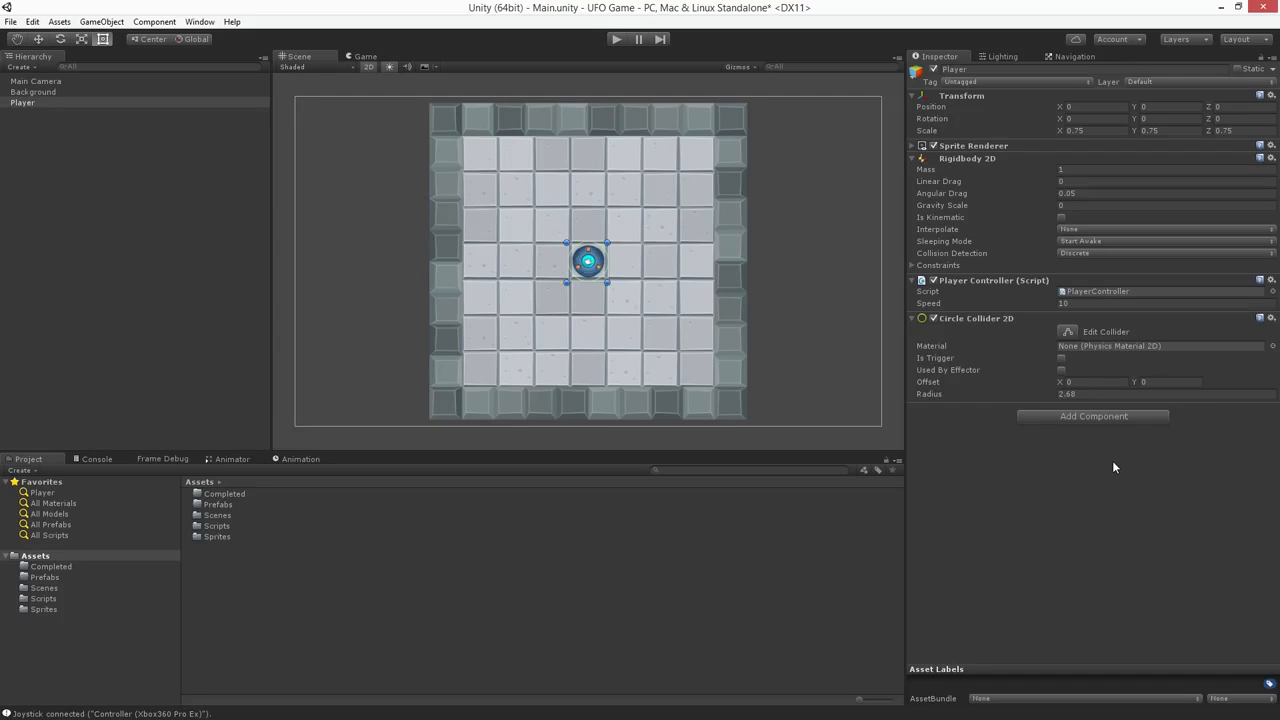
pyautogui.moveTo(1053, 430)
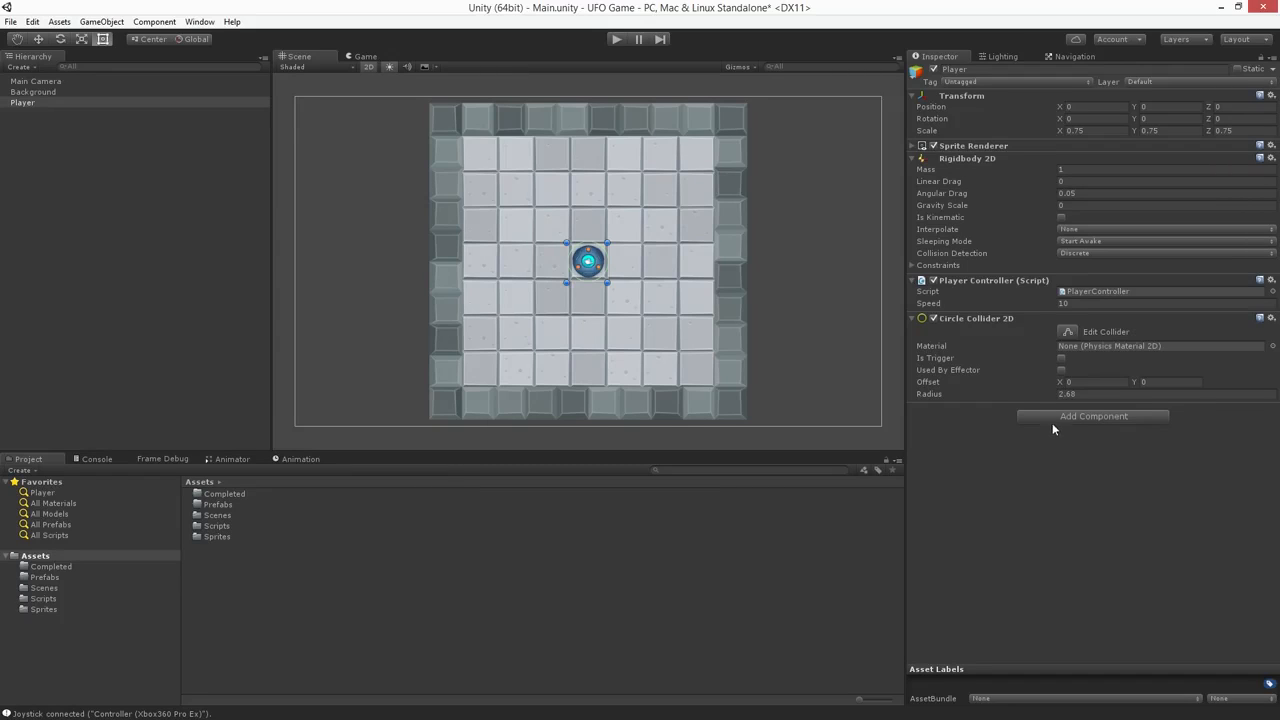
pyautogui.moveTo(640, 253)
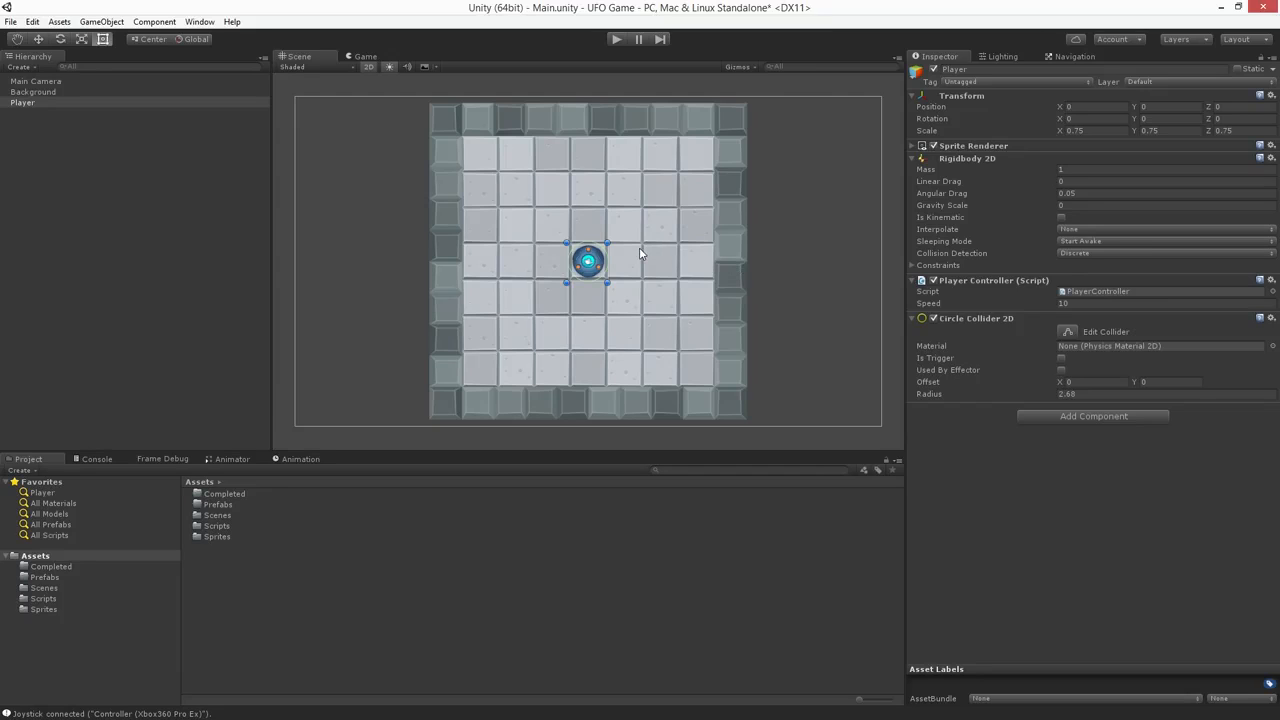
pyautogui.moveTo(628, 247)
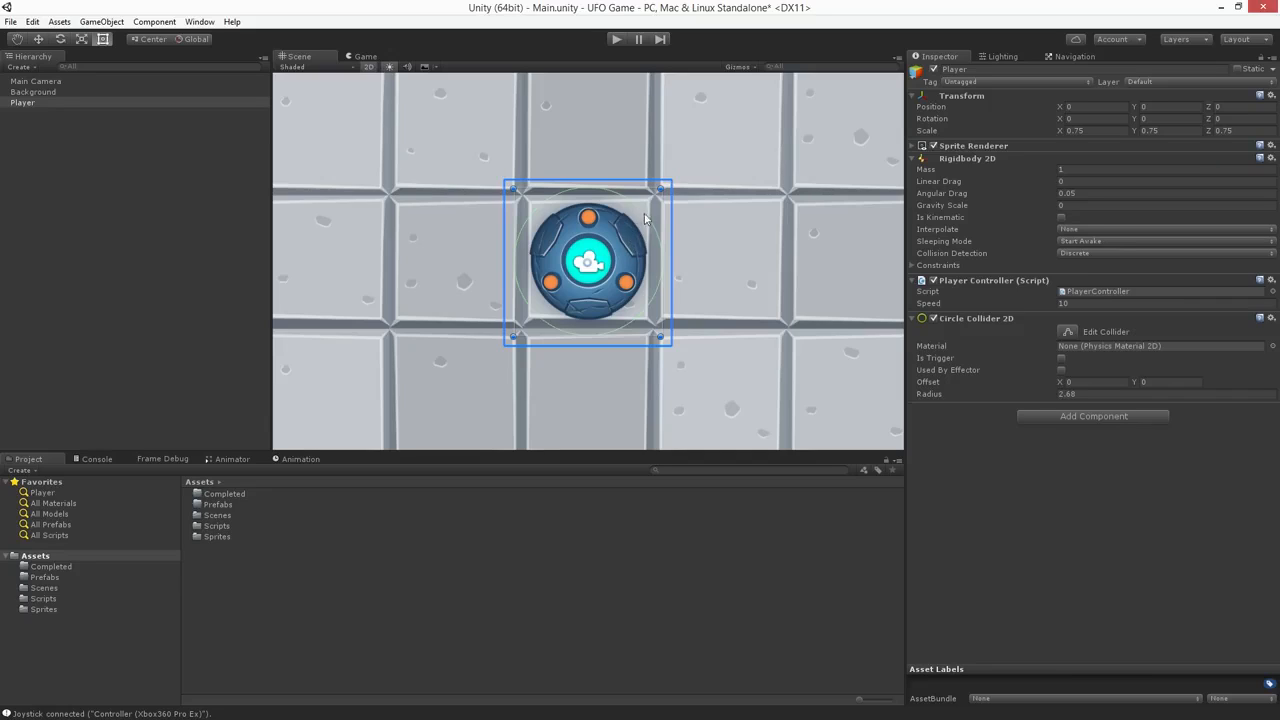
pyautogui.moveTo(700, 289)
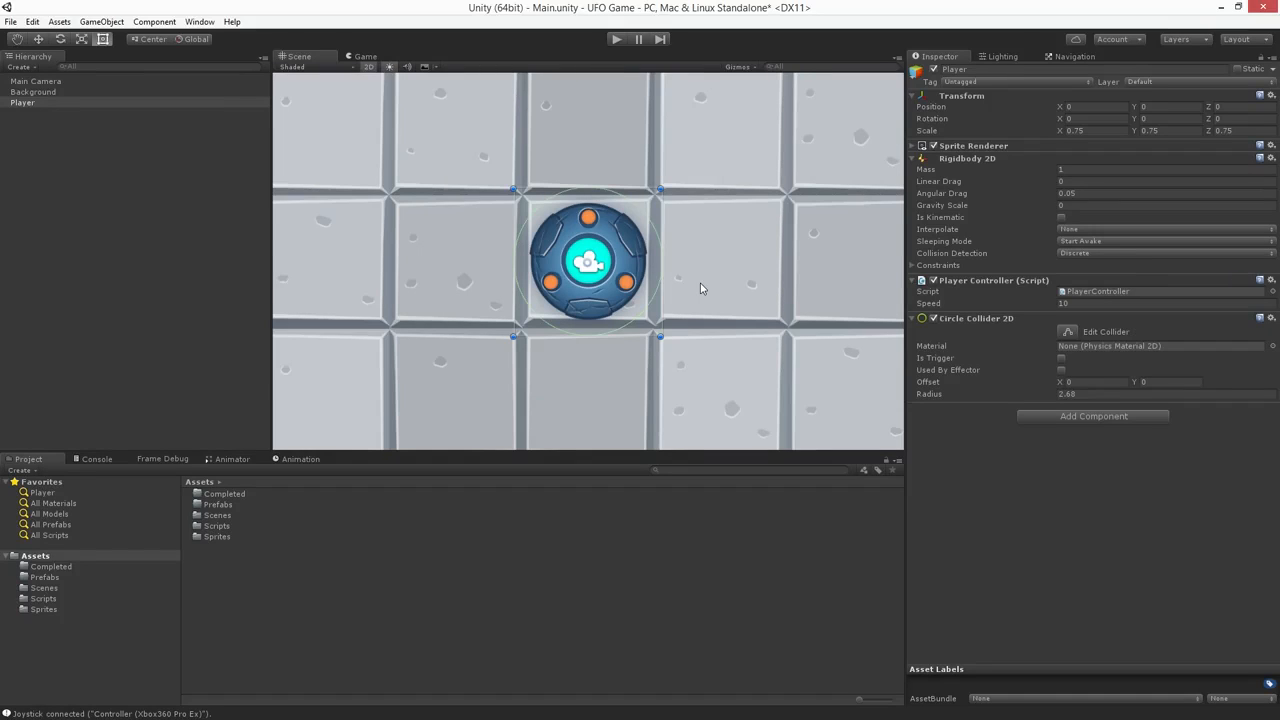
pyautogui.moveTo(930, 400)
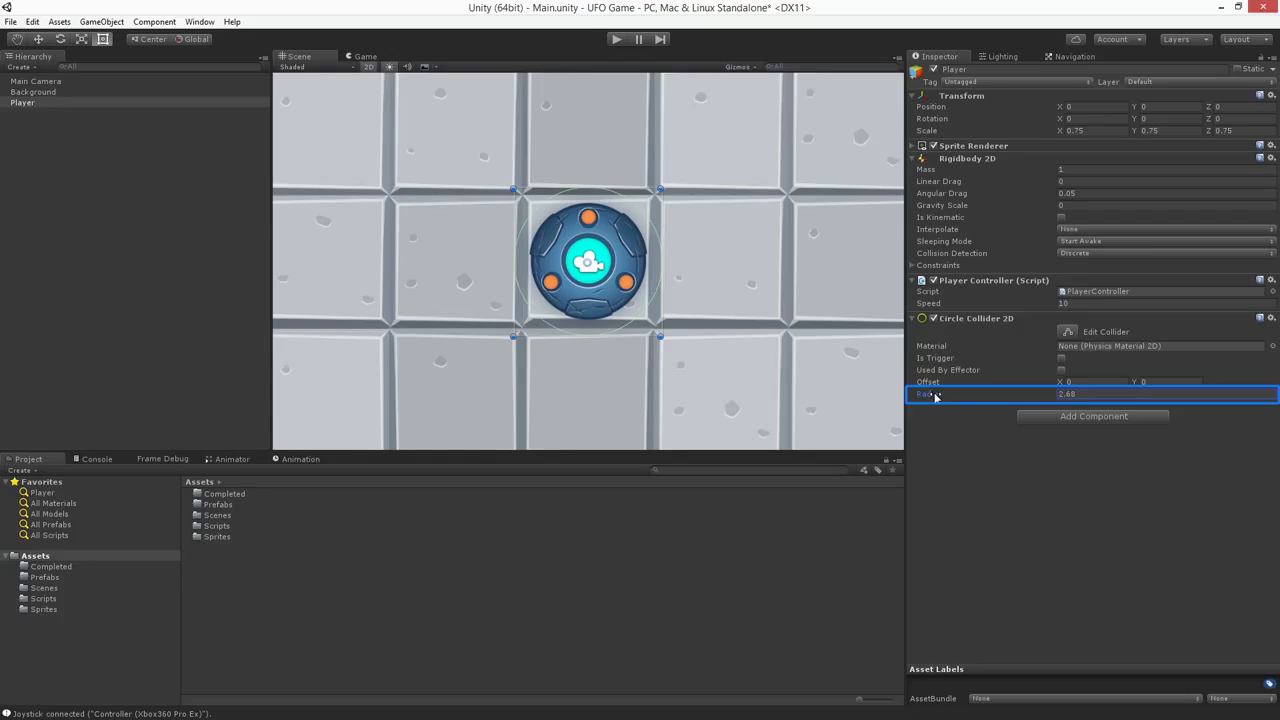
# - Change the Player's Circle Collider 2D radius from 2.68 to 2.15
pyautogui.write('2.26')
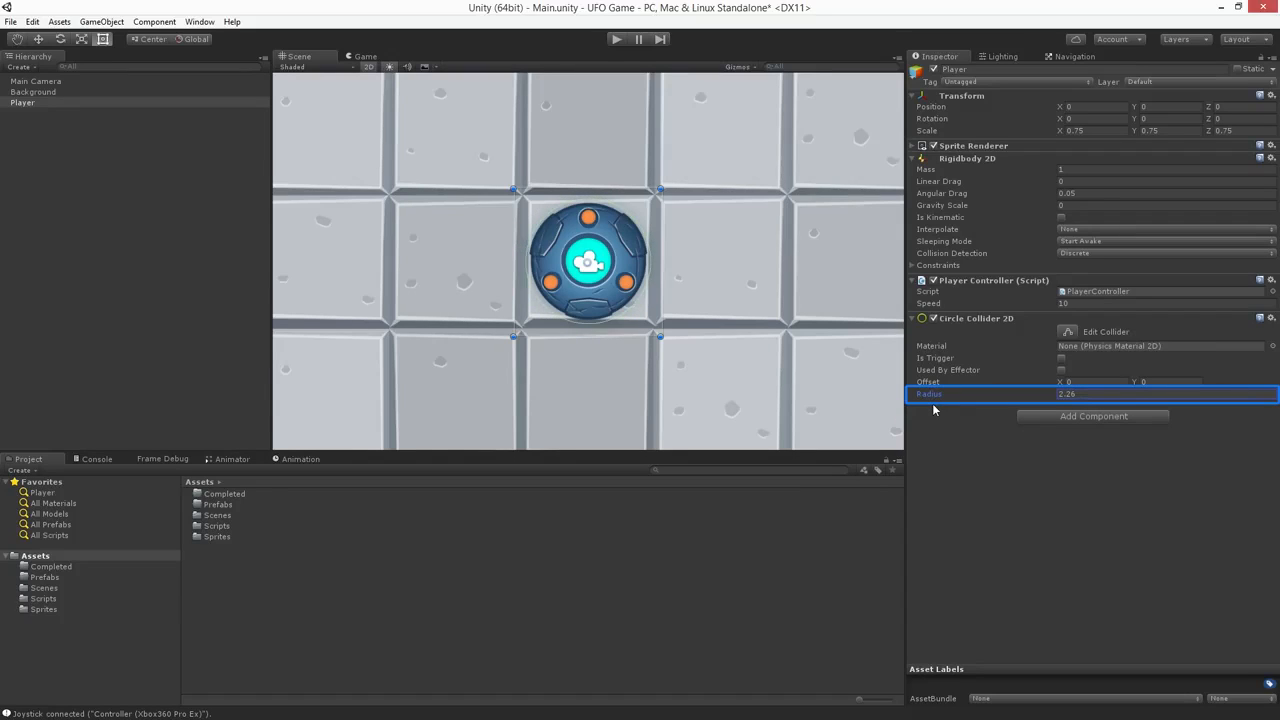
pyautogui.write('2.15')
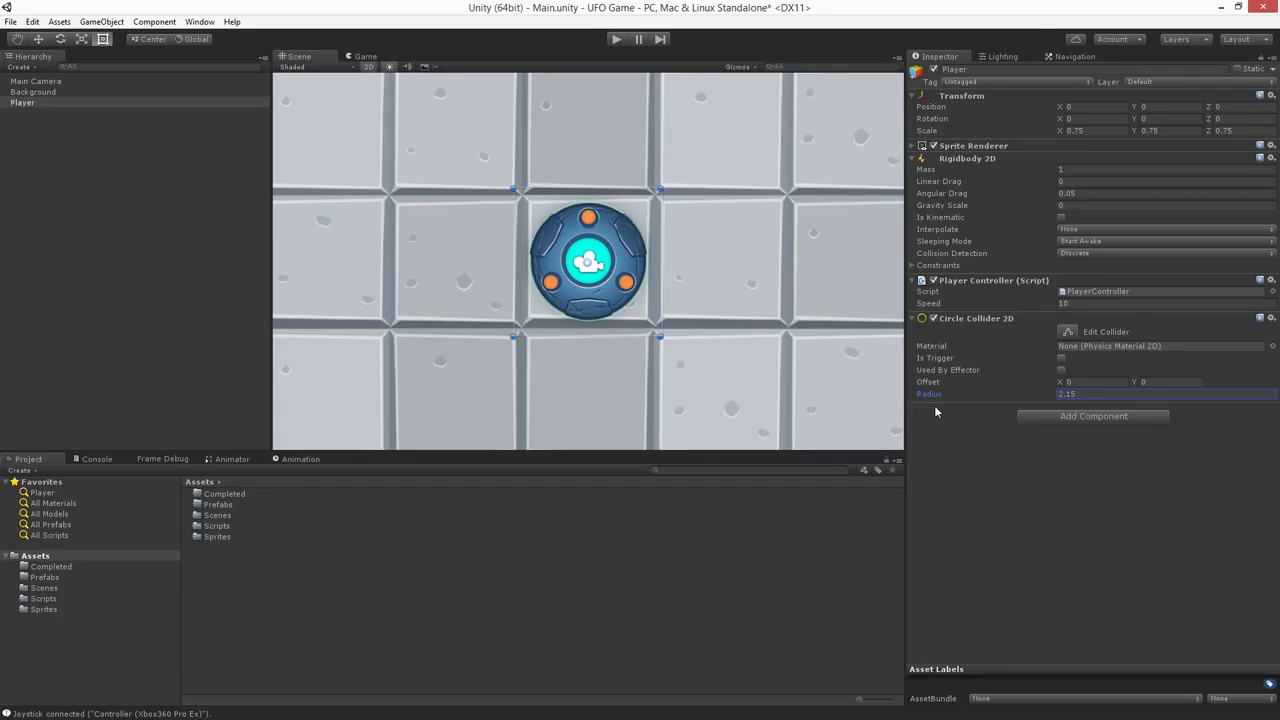
pyautogui.moveTo(123, 91)
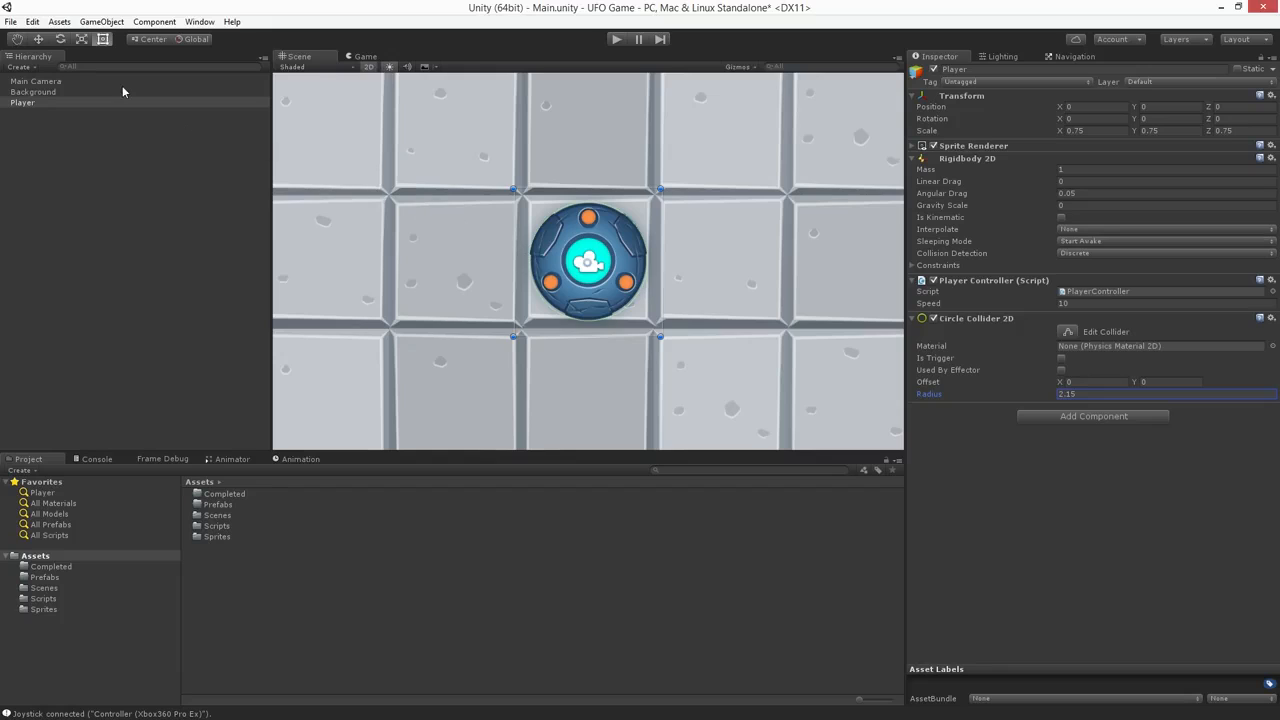
# - Add a Box Collider 2D from the Physics 2D category to the Background
pyautogui.click(33, 91)
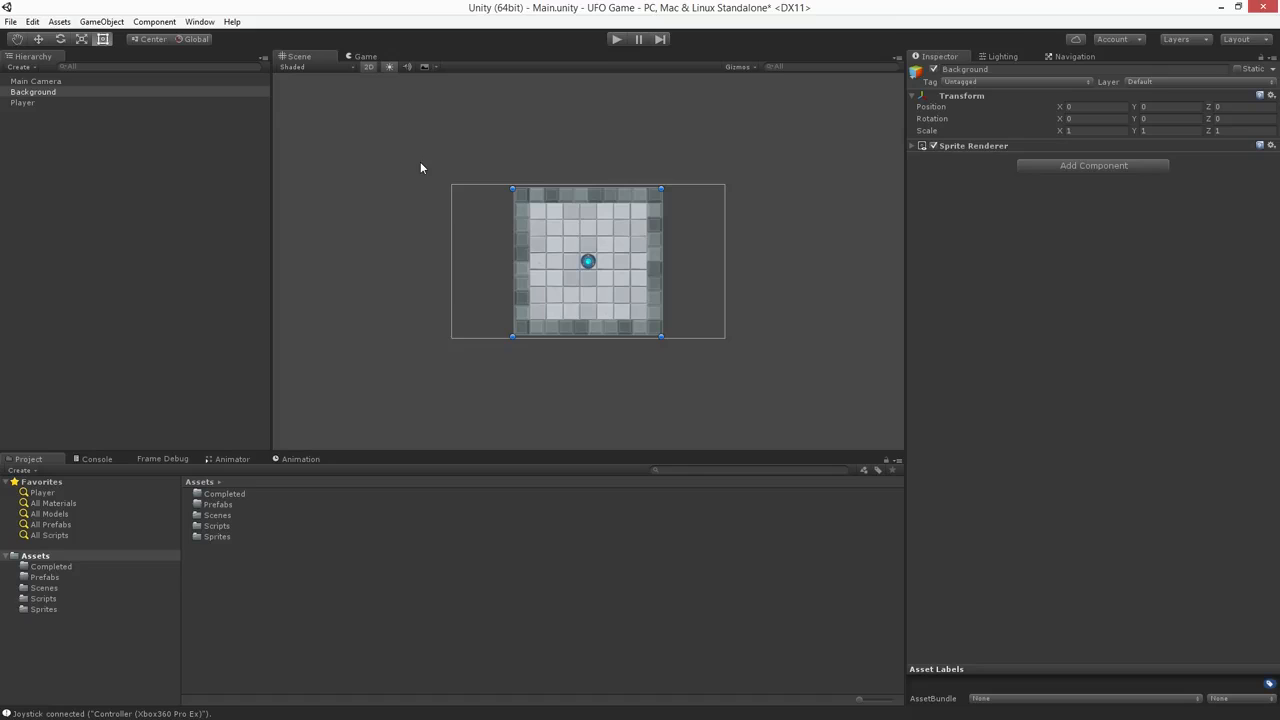
pyautogui.scroll(3)
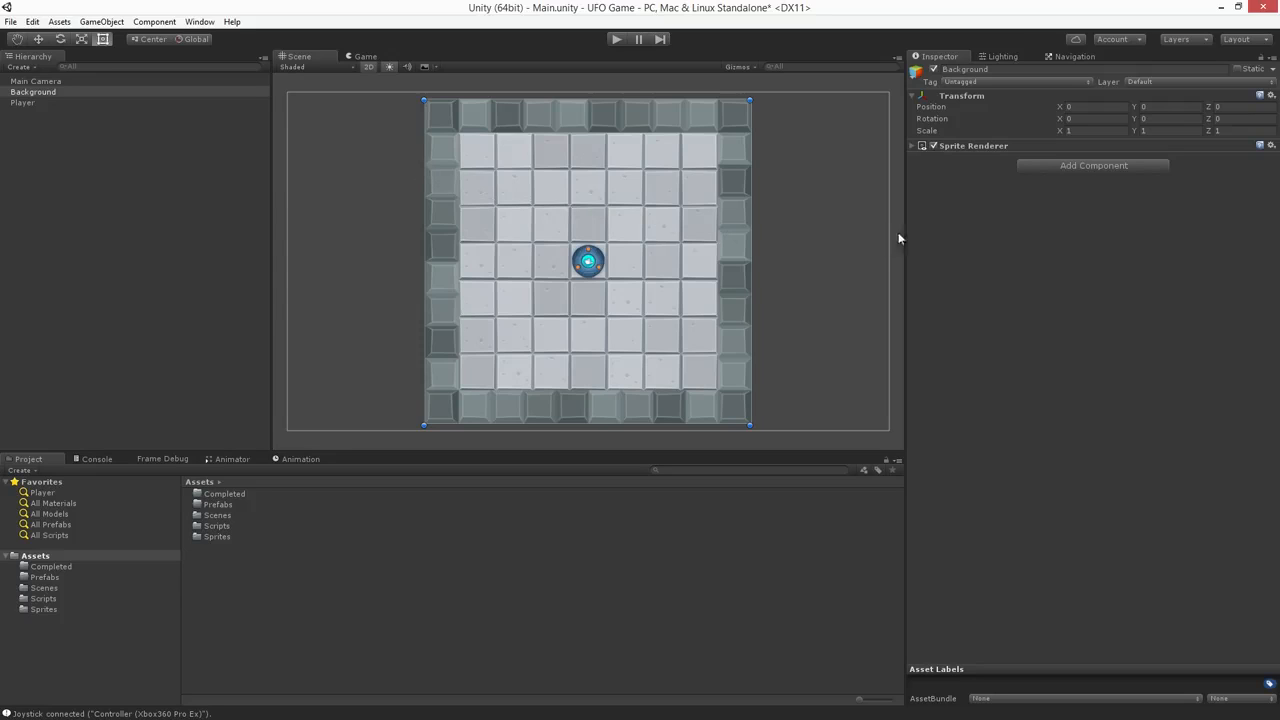
pyautogui.moveTo(1094, 165)
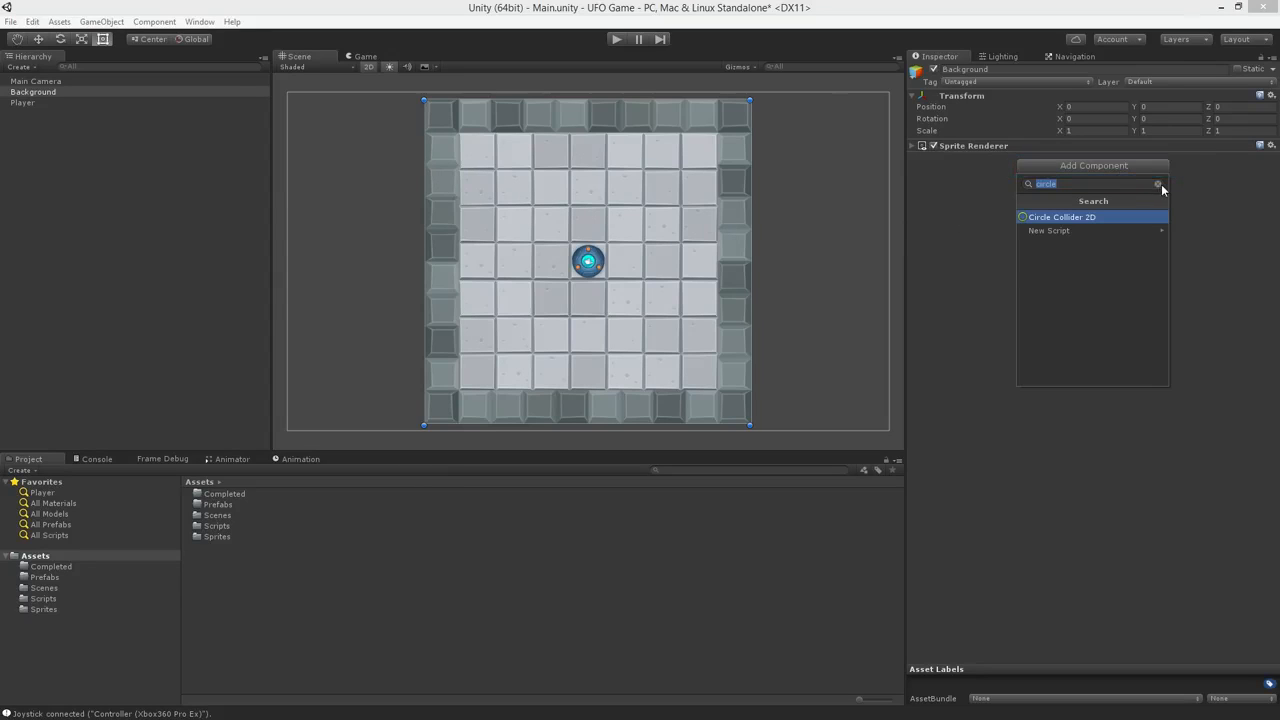
pyautogui.click(1158, 184)
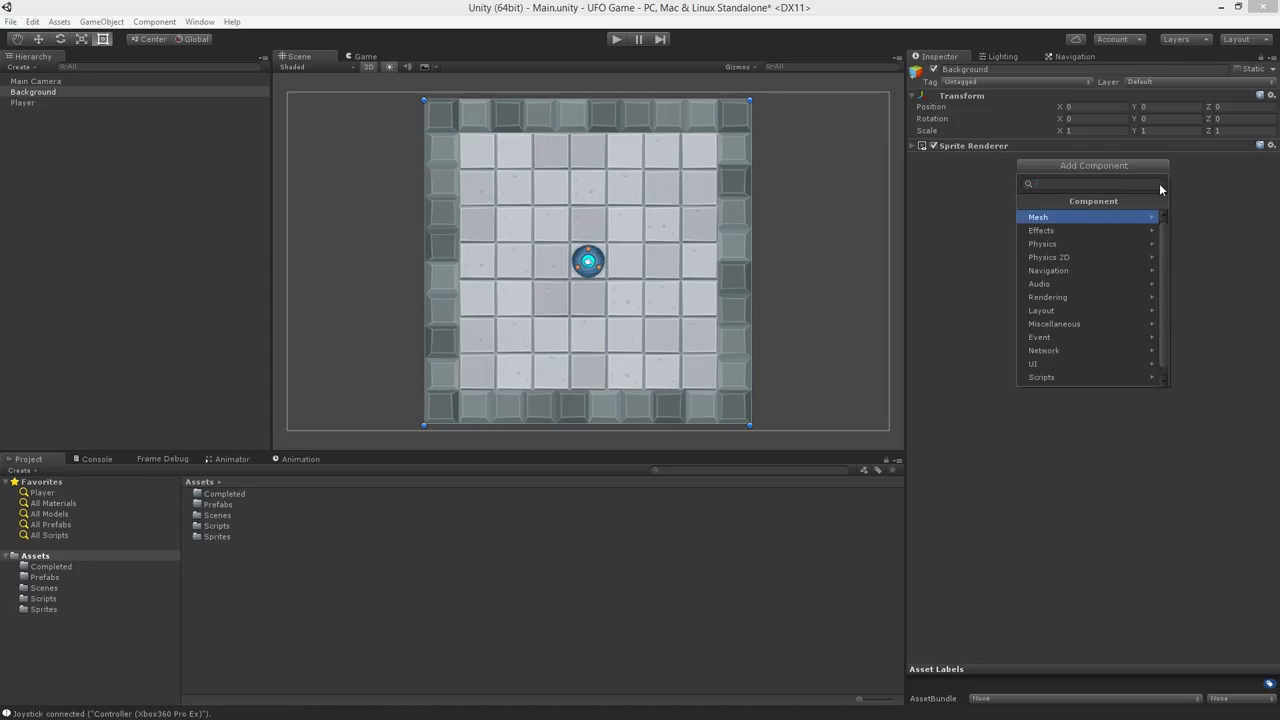
pyautogui.click(1043, 257)
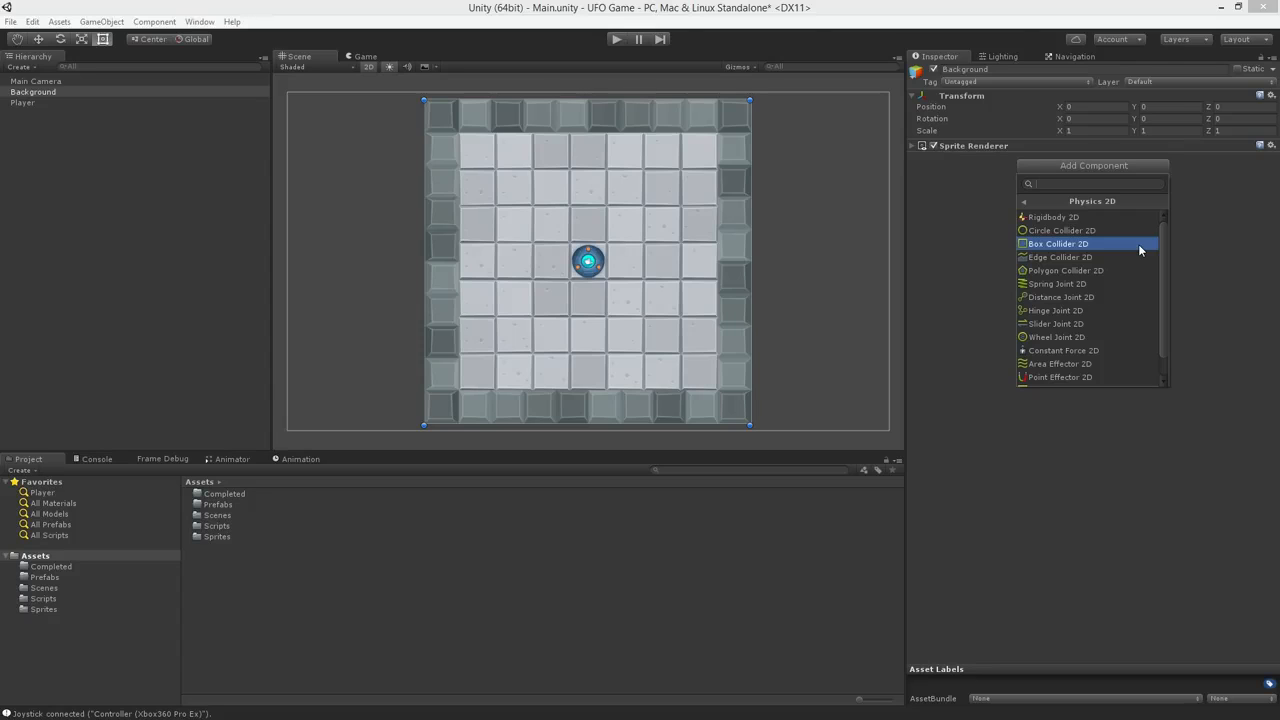
pyautogui.click(1057, 243)
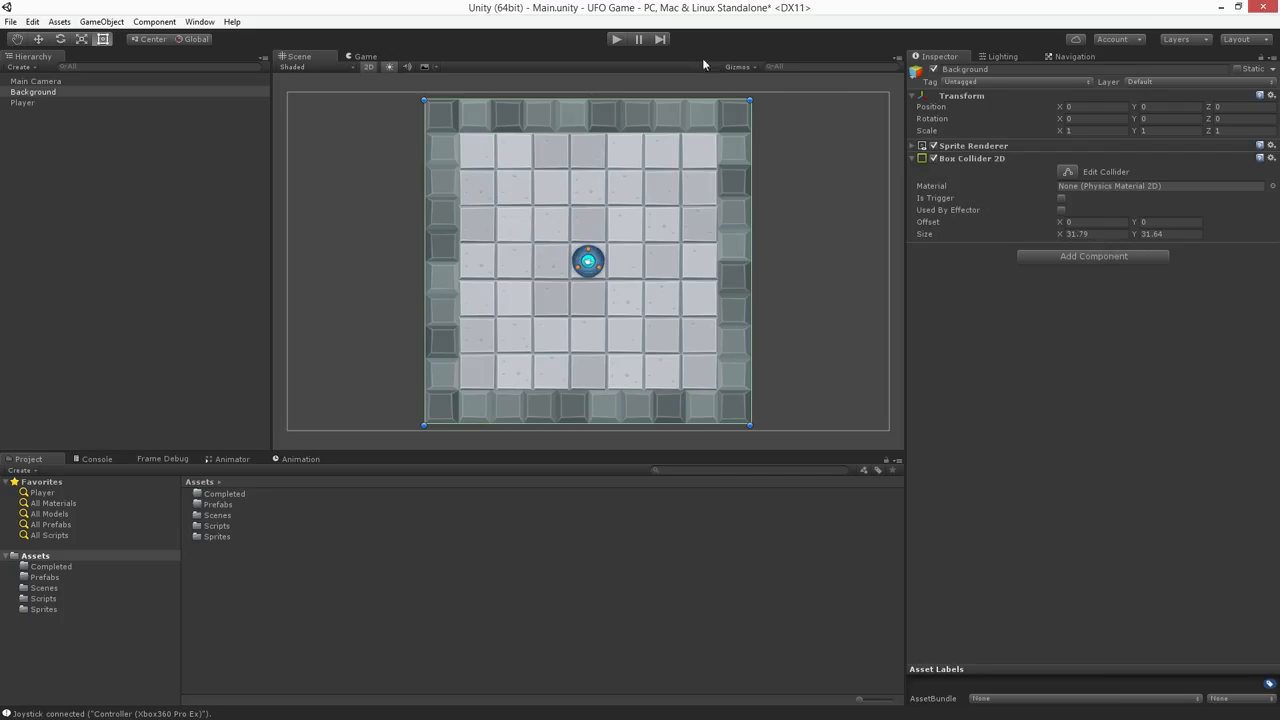
pyautogui.click(616, 39)
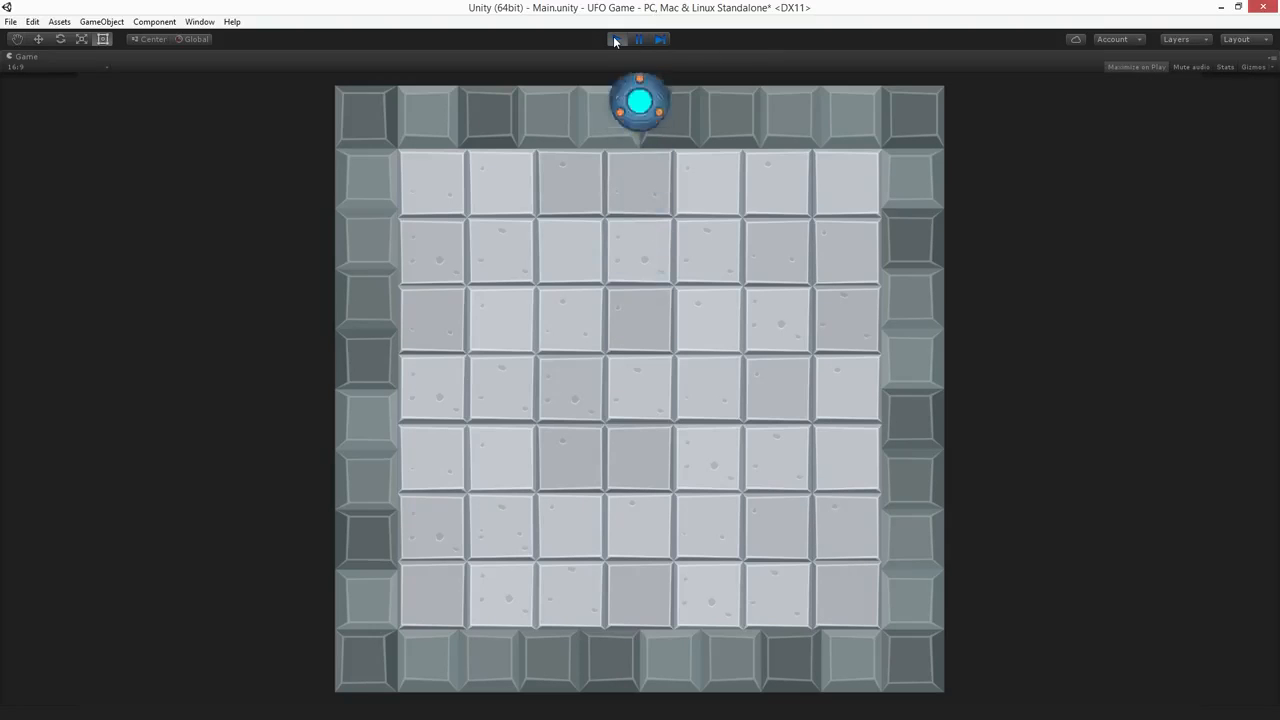
pyautogui.click(638, 39)
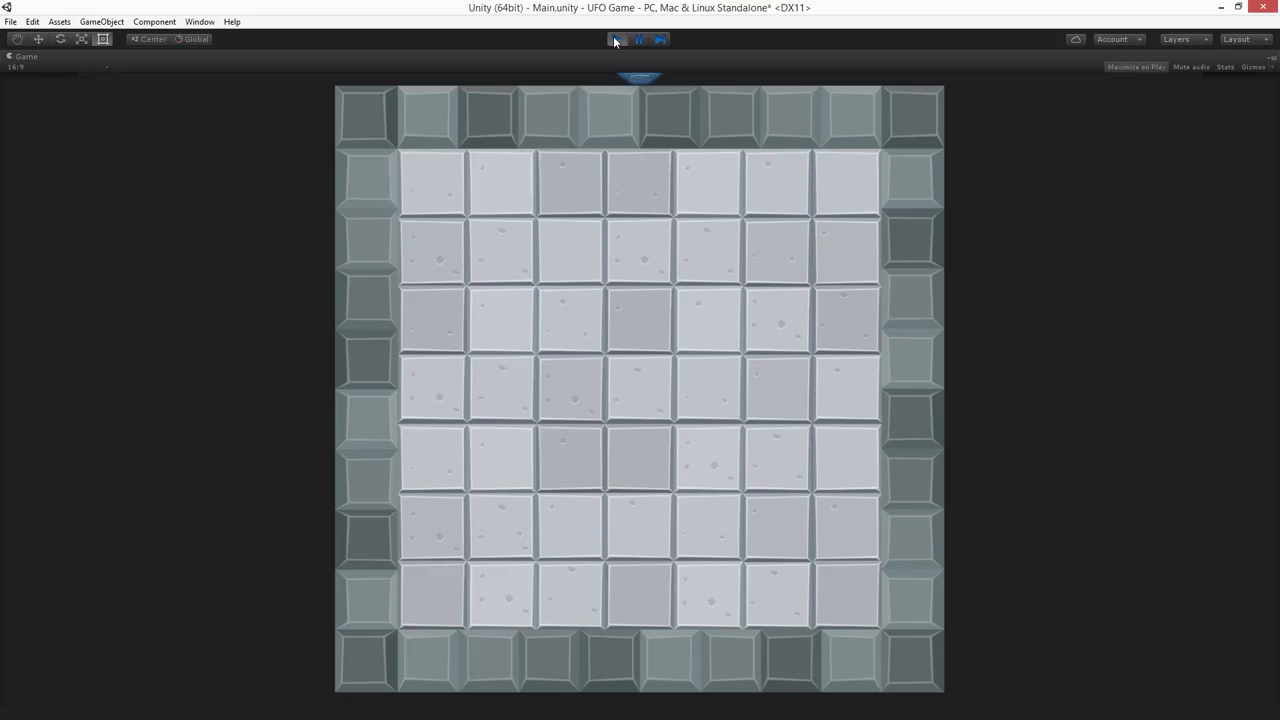
pyautogui.click(617, 39)
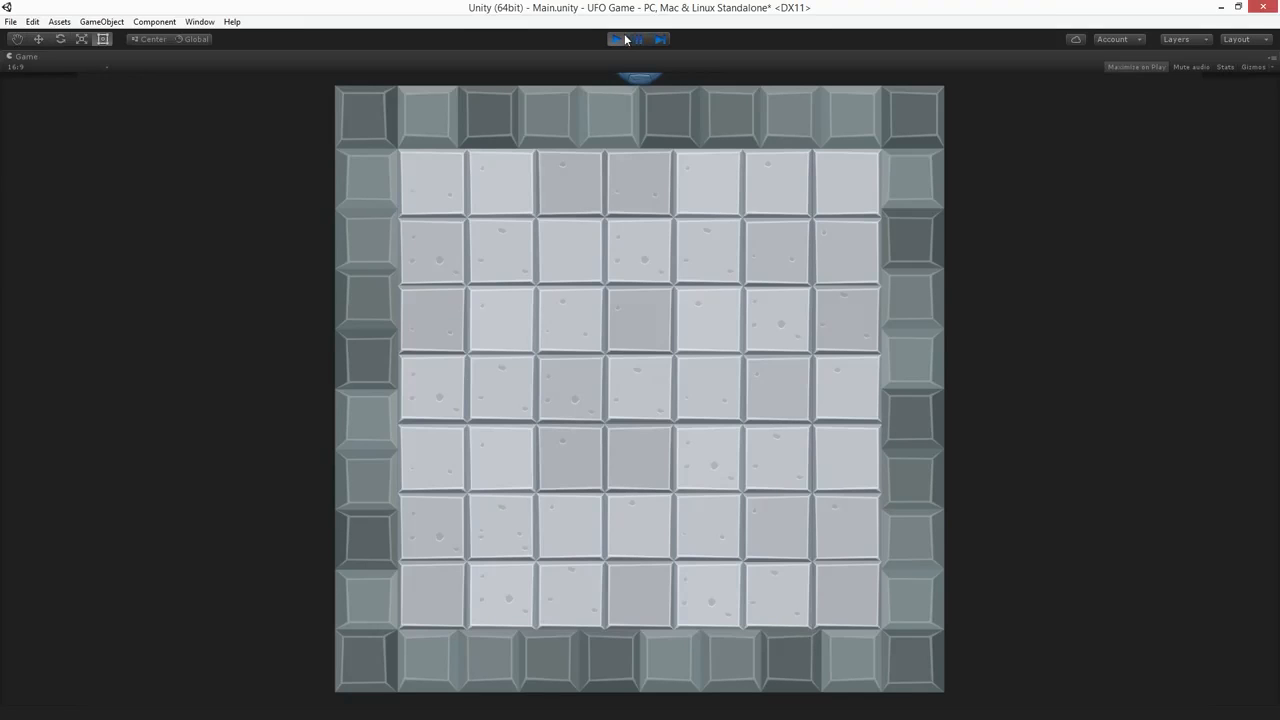
pyautogui.click(616, 39)
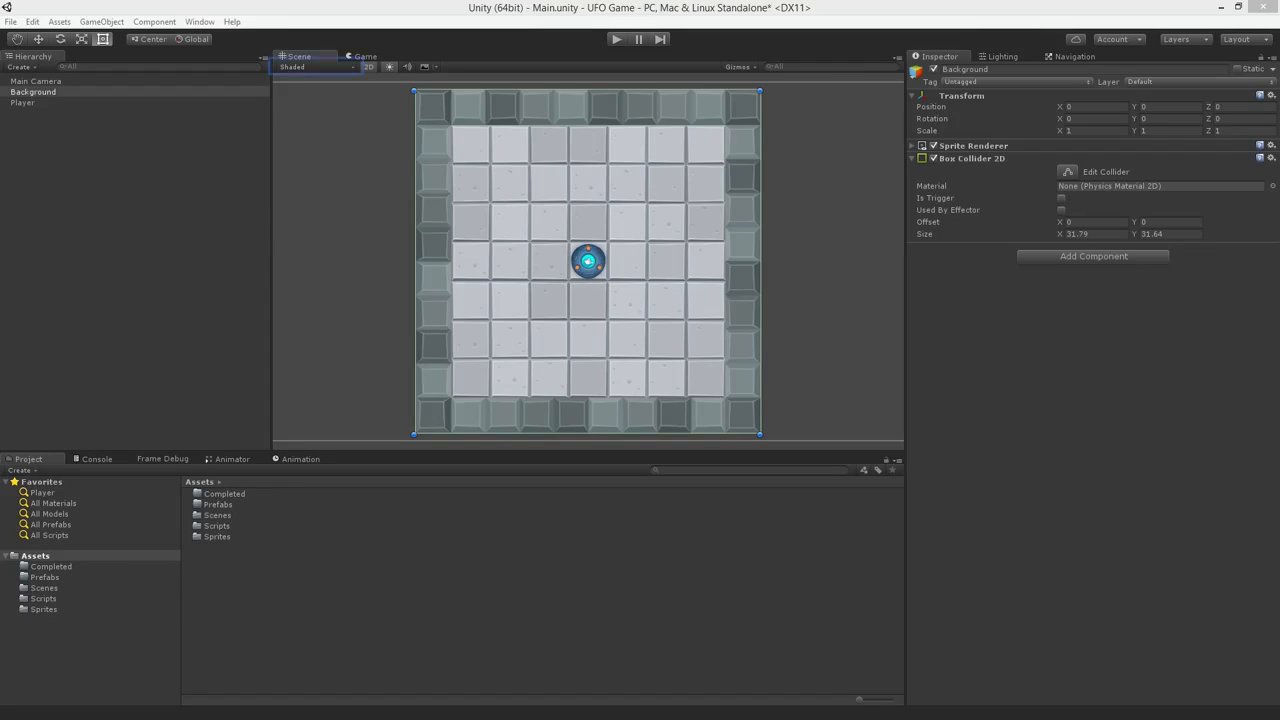
pyautogui.click(310, 66)
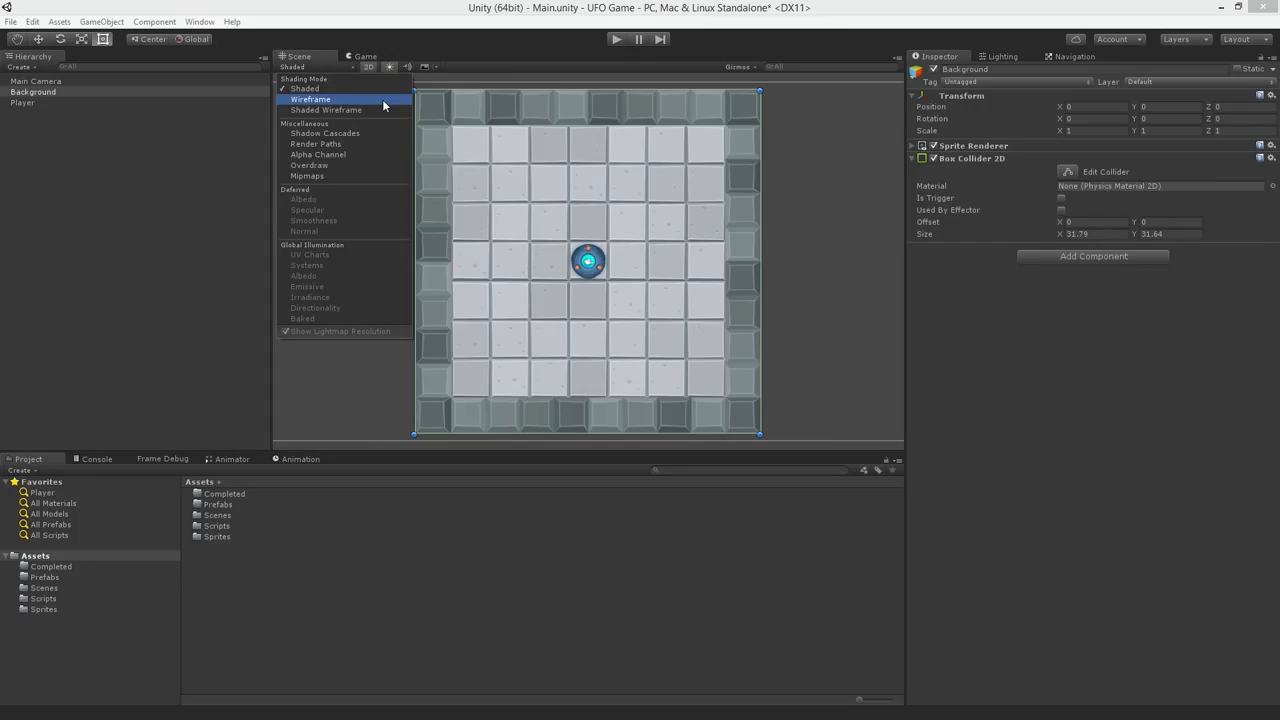
# - Switch the Scene view shading mode to Wireframe
pyautogui.click(311, 99)
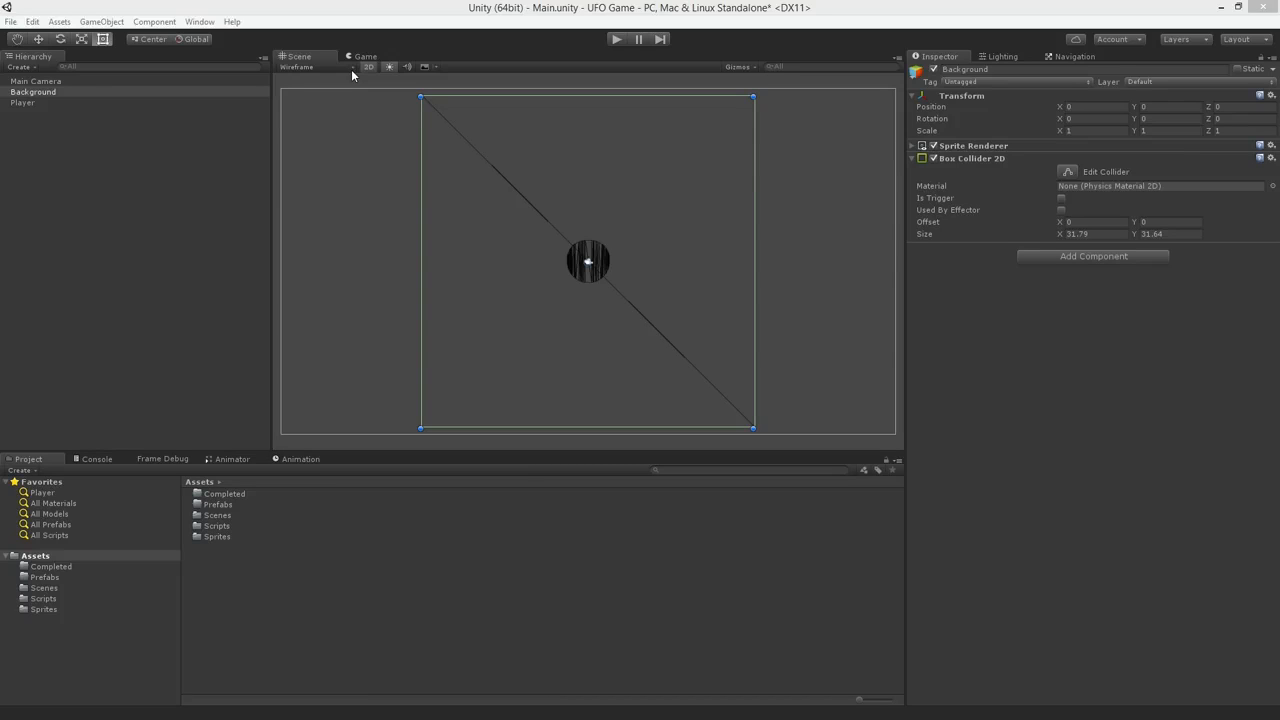
# - Set the Background box collider Size X to 3.3 and restore Shaded view
pyautogui.click(970, 158)
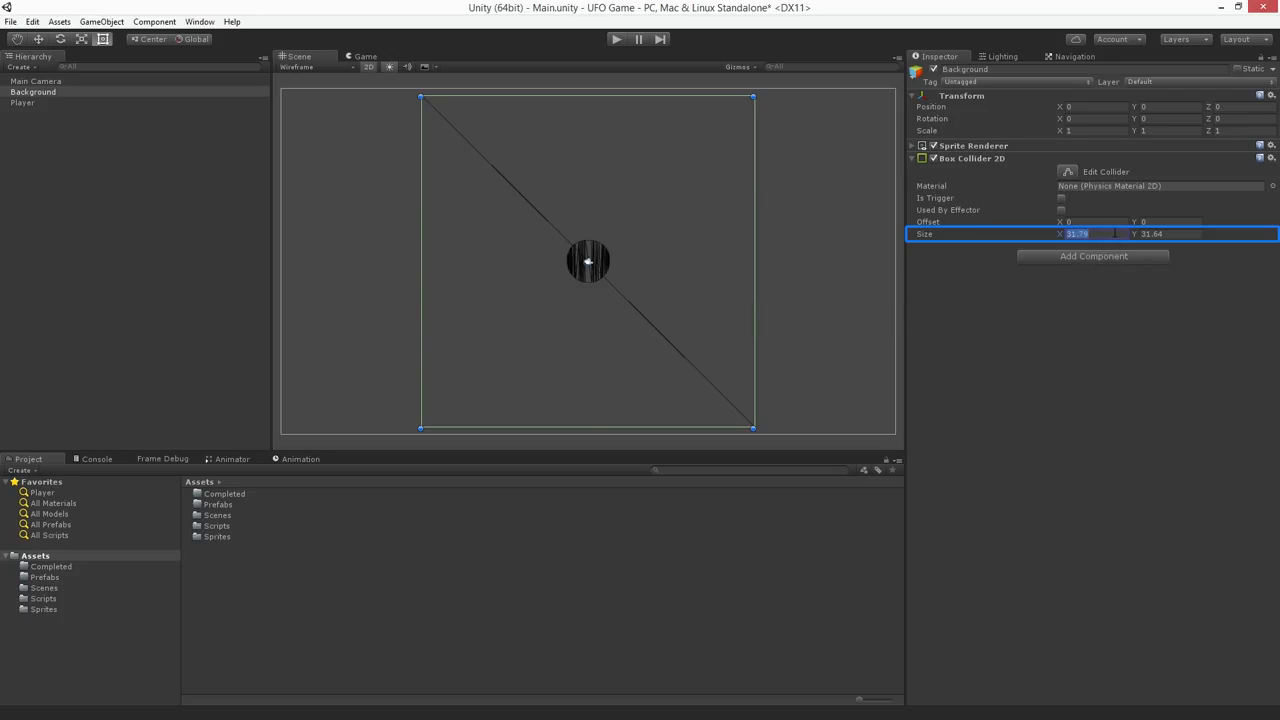
pyautogui.write('3.3')
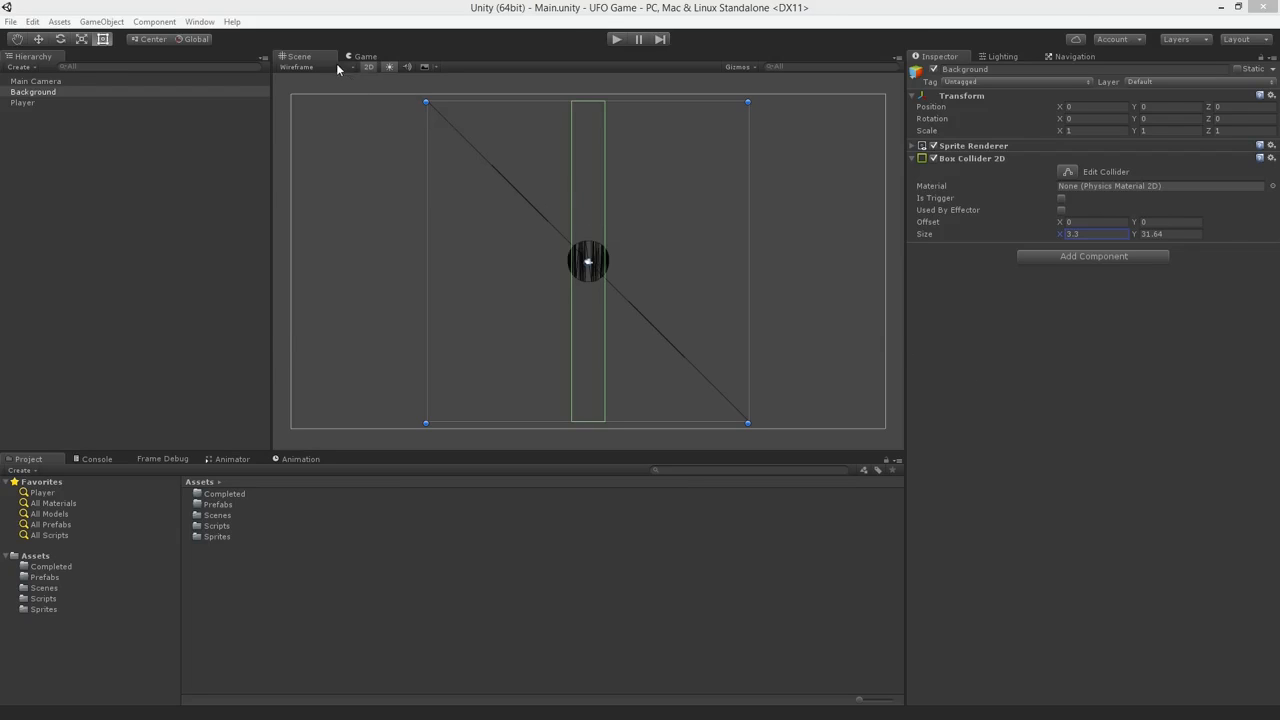
pyautogui.click(297, 67)
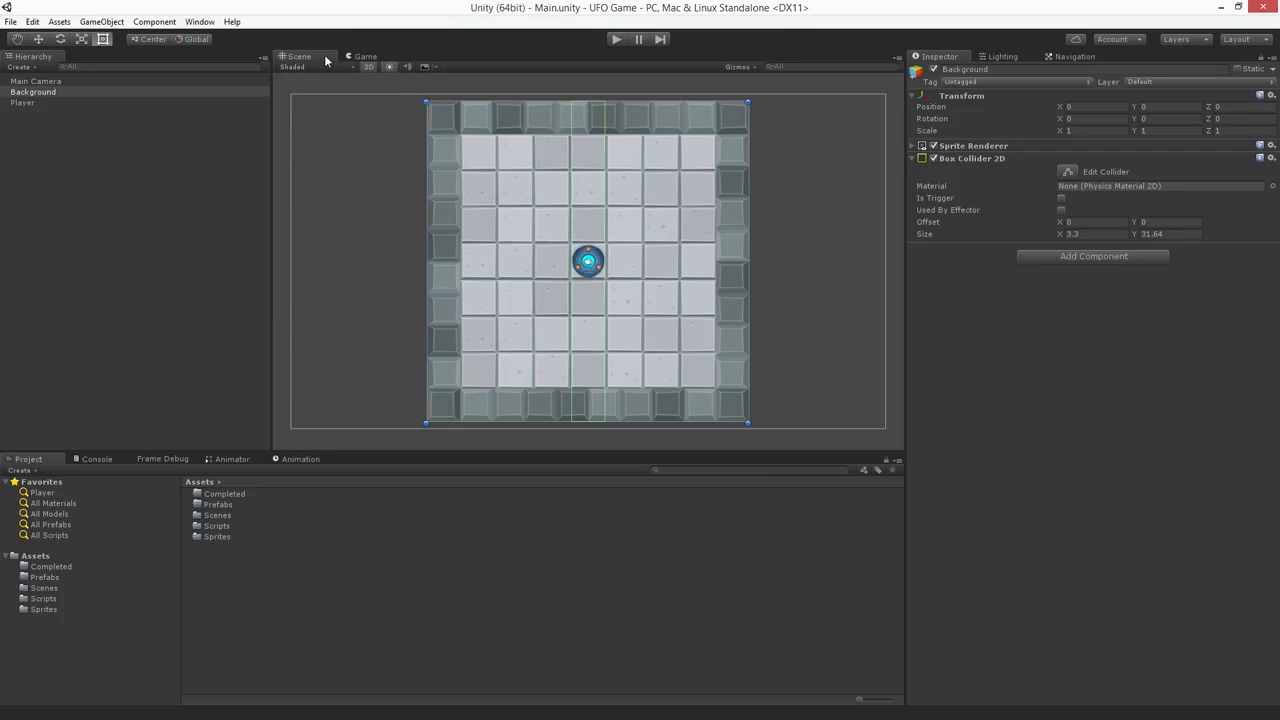
# - Set the Background collider's Offset X to 14.3, over the right wall
pyautogui.click(1090, 221)
pyautogui.write('14.21')
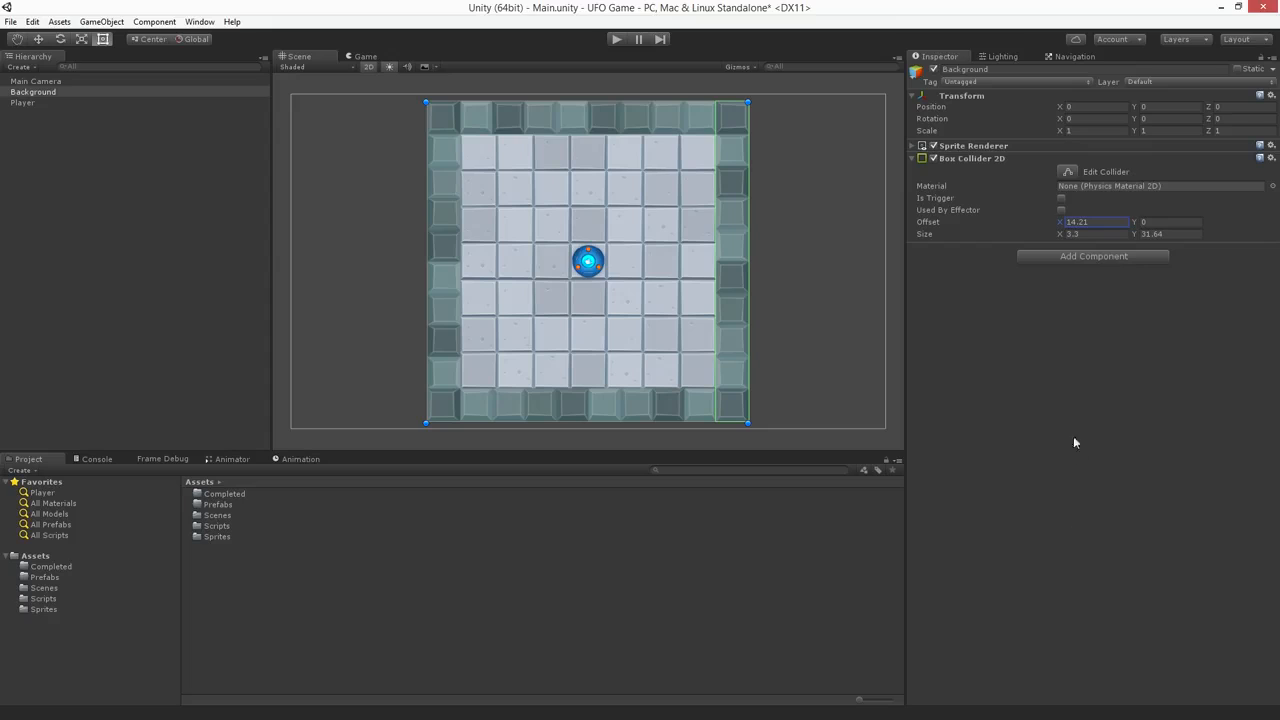
pyautogui.tripleClick(1090, 221)
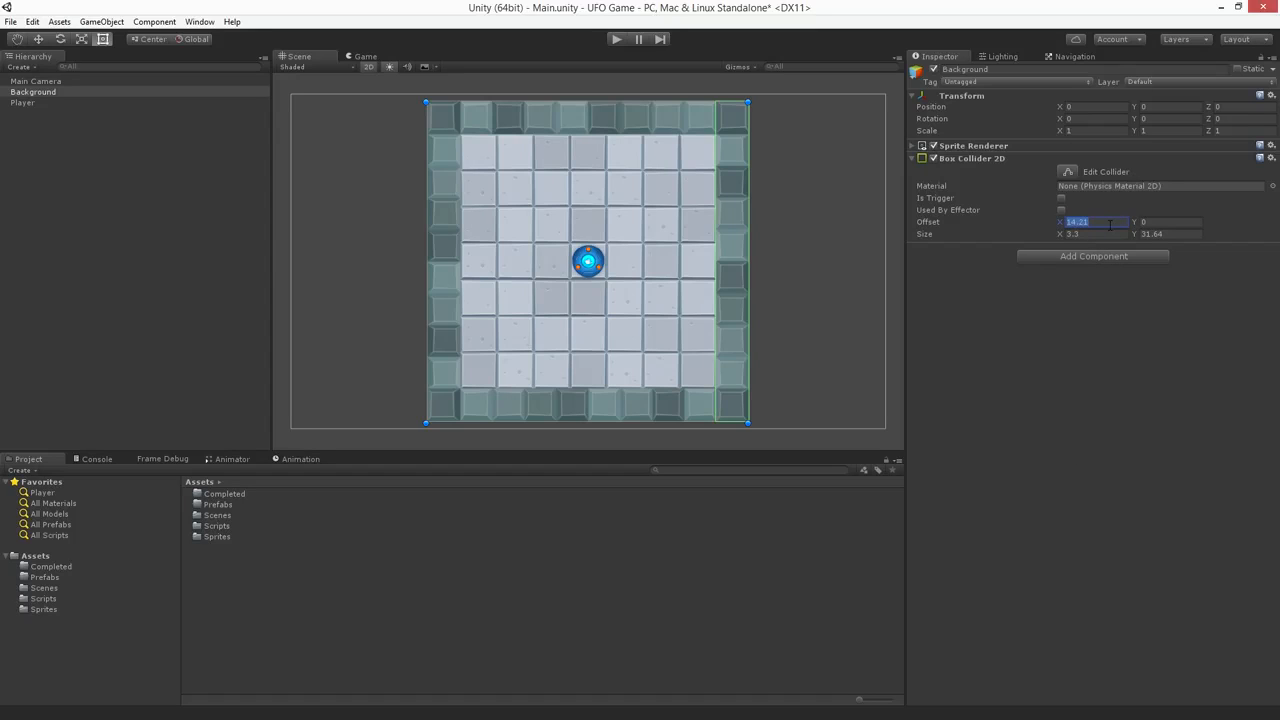
pyautogui.write('14.3')
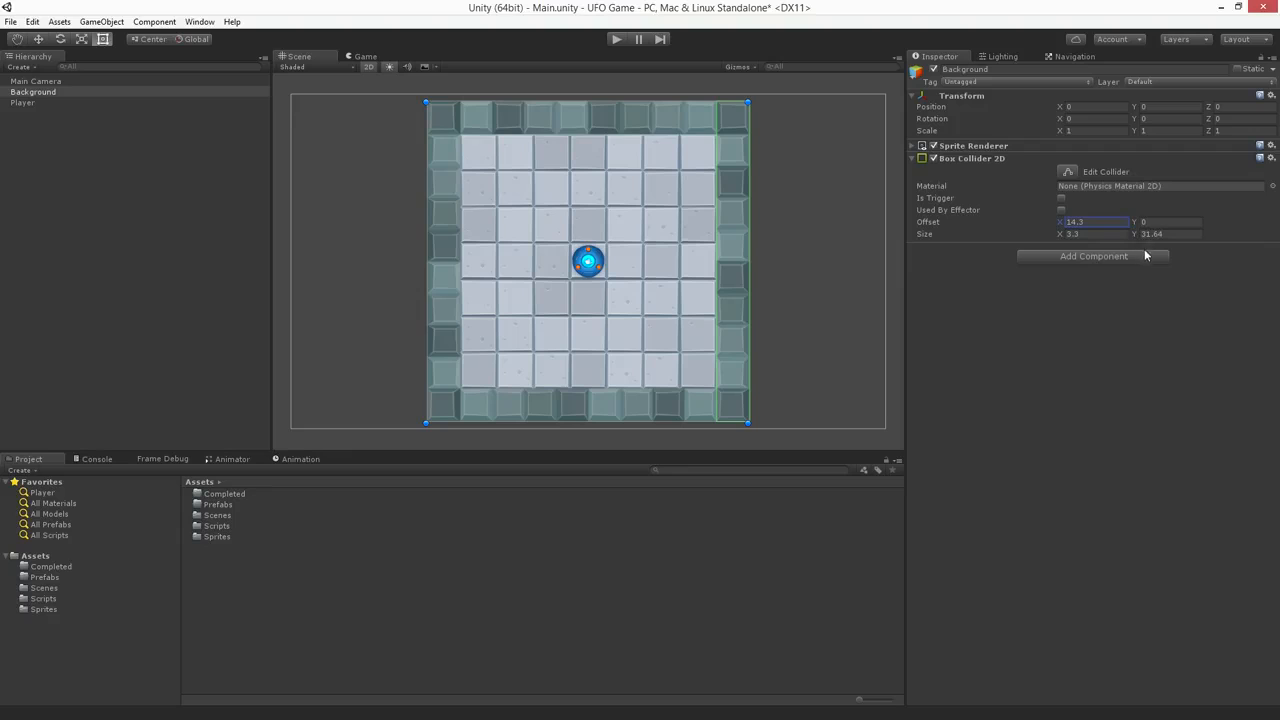
pyautogui.moveTo(1178, 258)
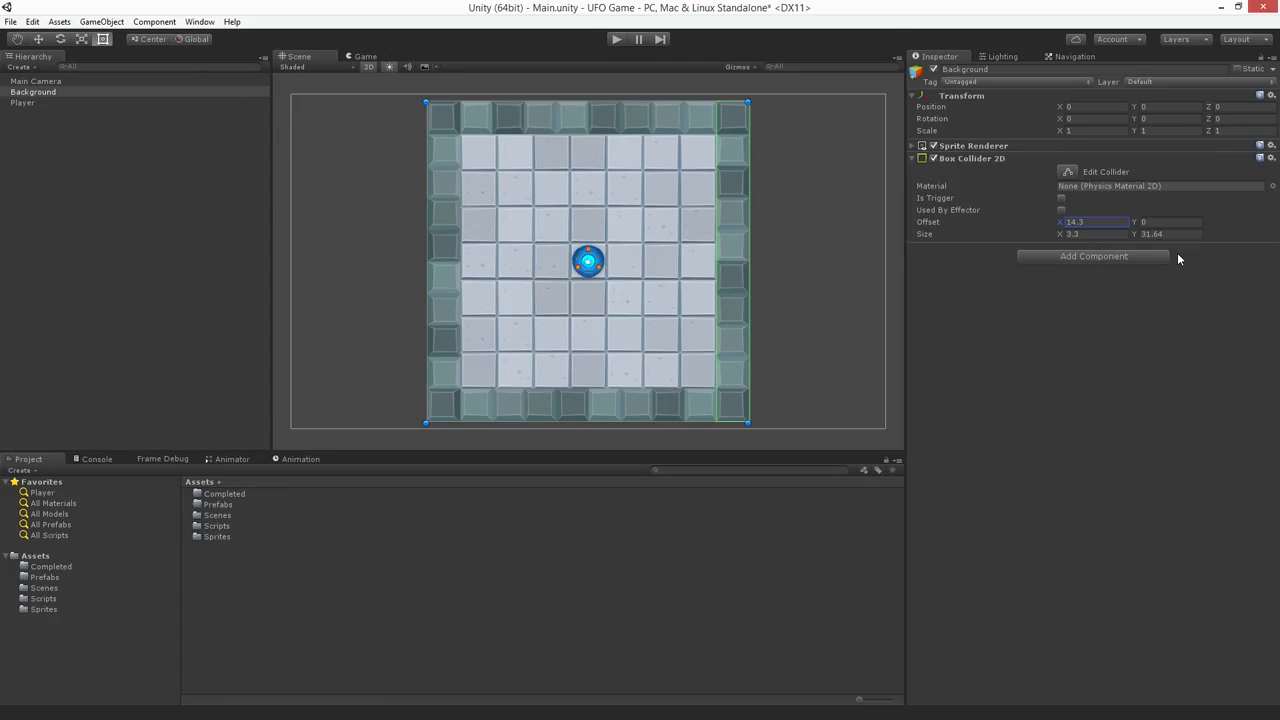
pyautogui.moveTo(1275, 170)
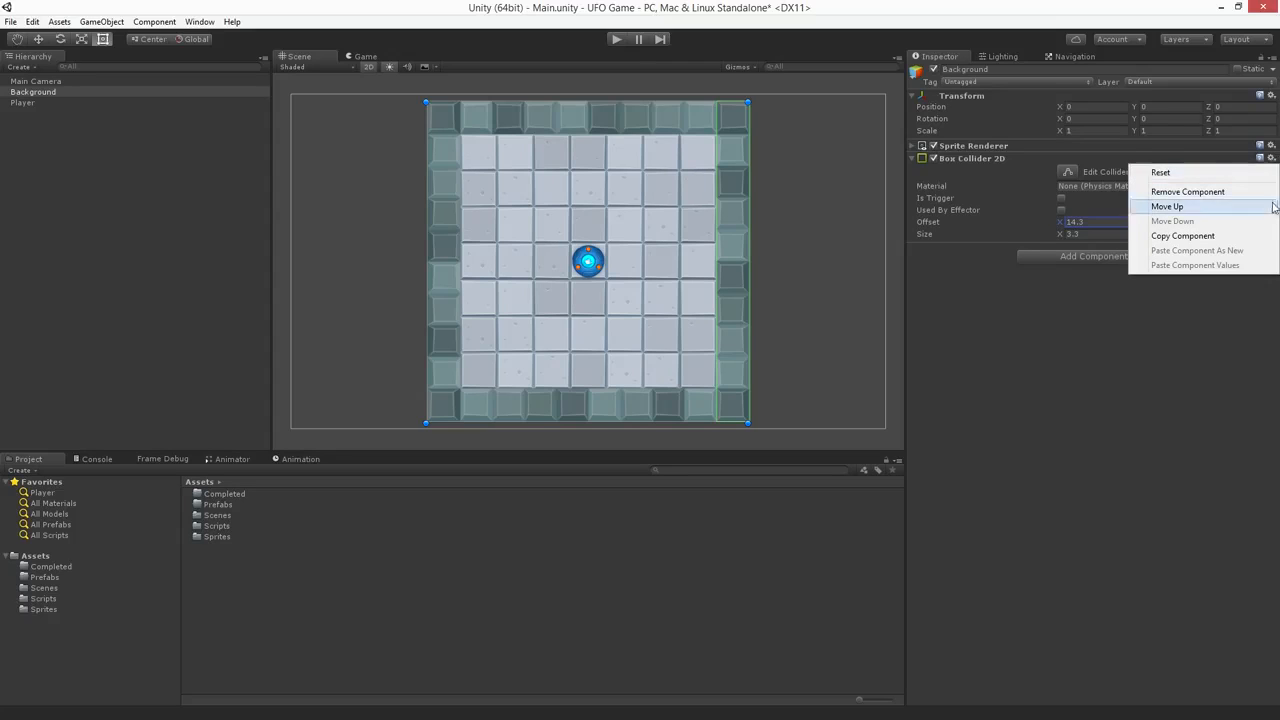
pyautogui.moveTo(1183, 236)
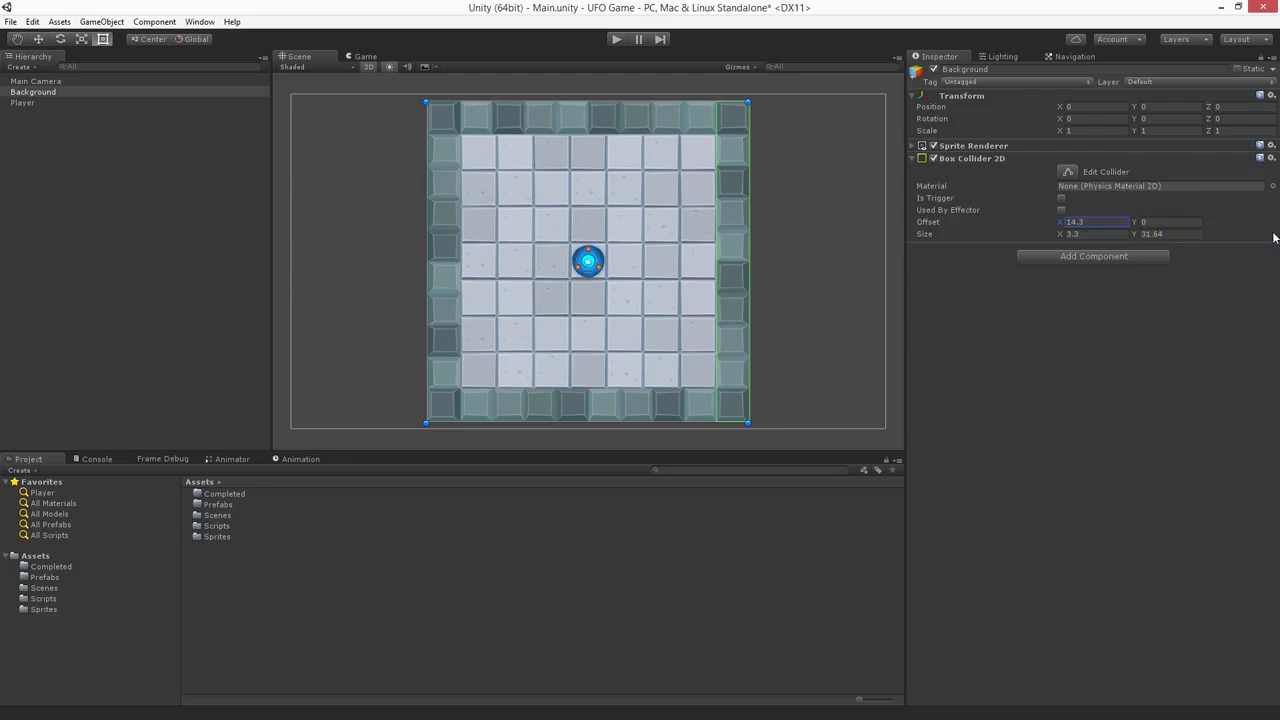
# - Paste the wall collider as a new component with Offset X -14.3
pyautogui.click(1271, 158)
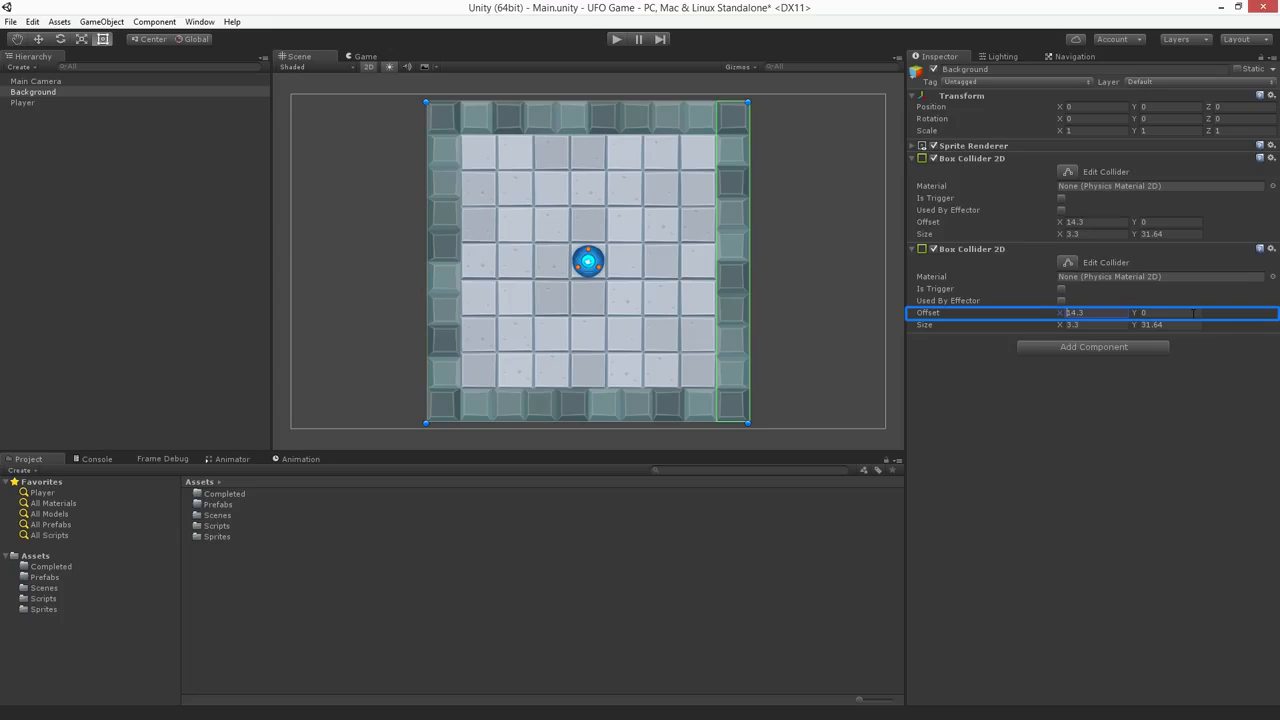
pyautogui.write('-14.3')
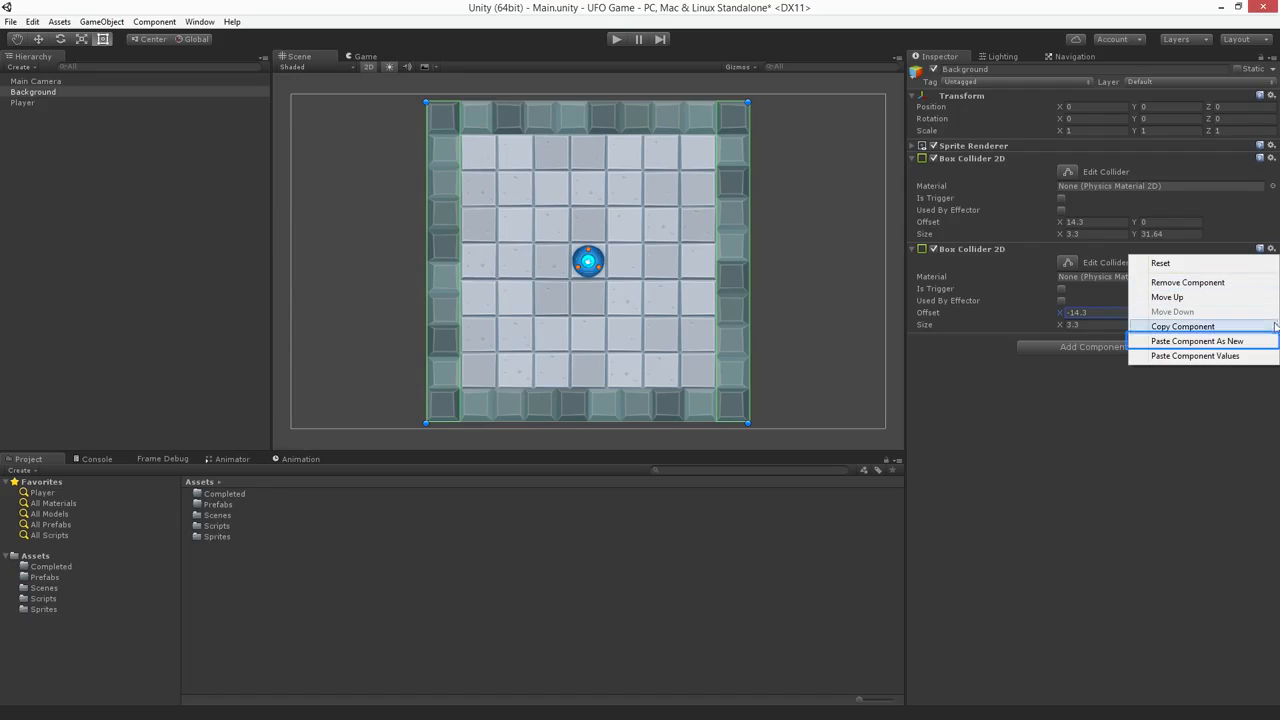
# - Paste a third Box Collider 2D sized 31.64 by 3.3 with Offset Y 14.3
pyautogui.click(1197, 341)
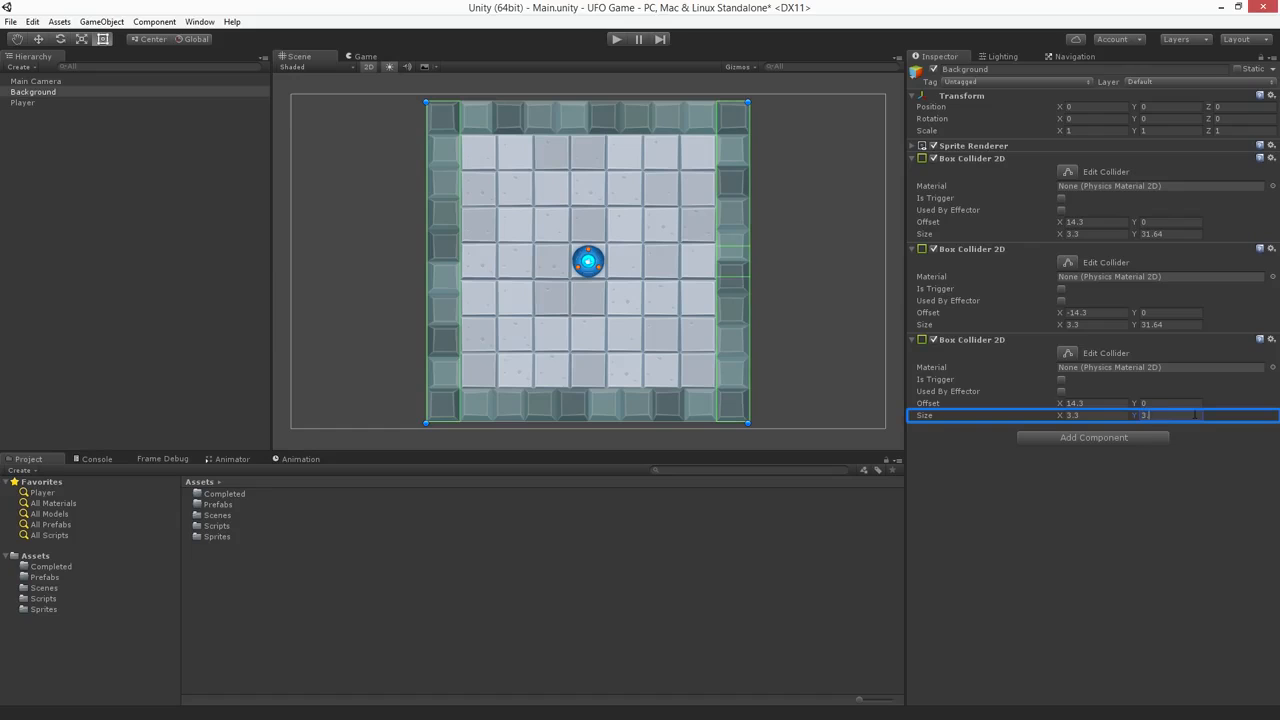
pyautogui.write('3.3')
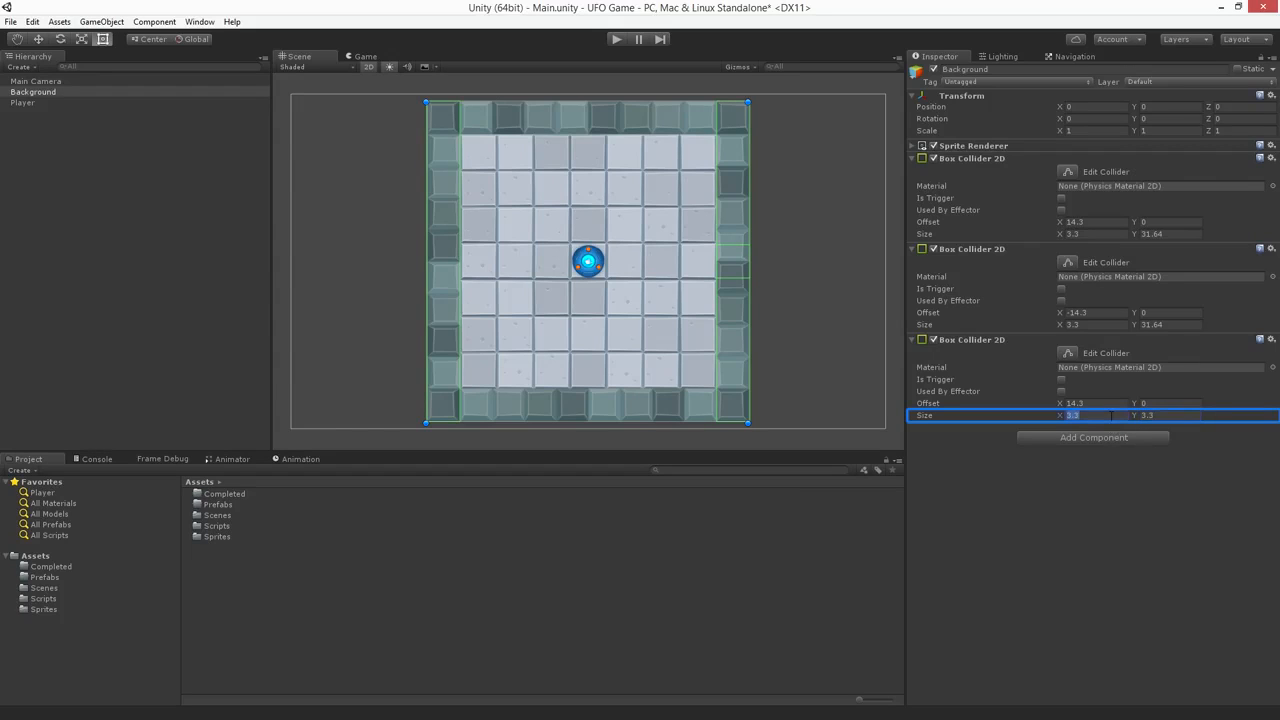
pyautogui.write('31.64')
pyautogui.click(1092, 403)
pyautogui.write('0')
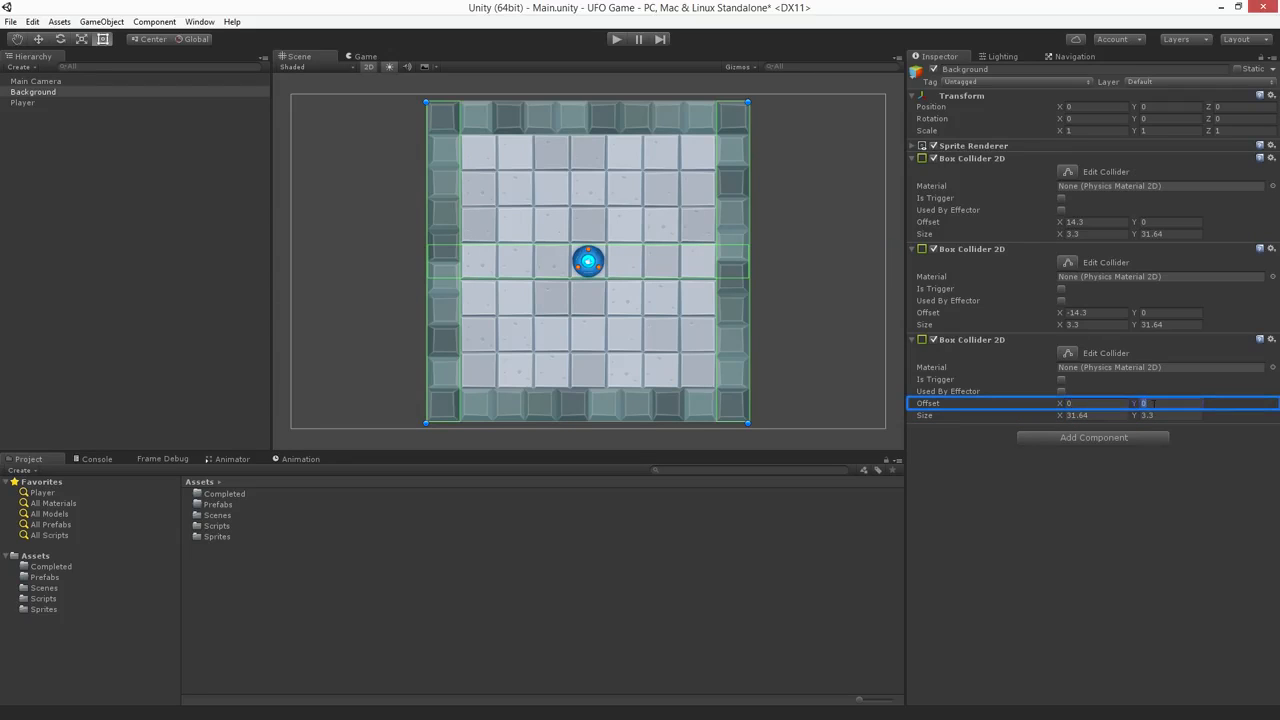
pyautogui.write('14.3')
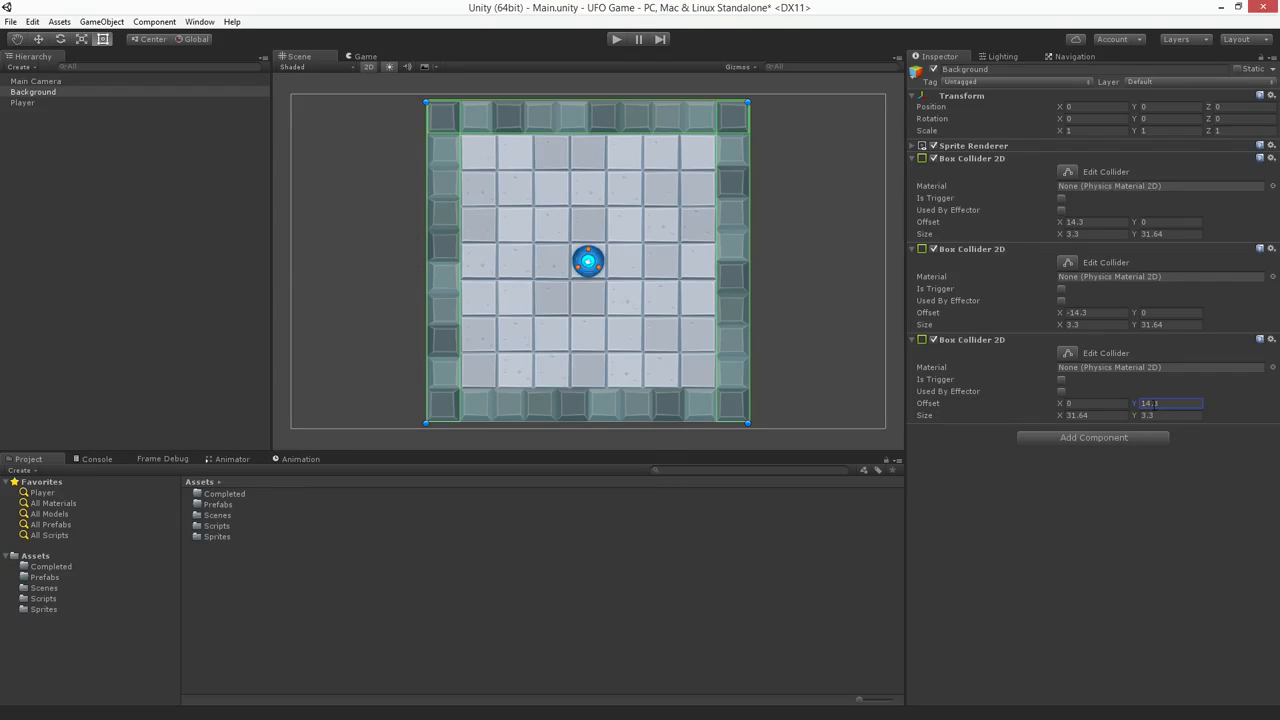
pyautogui.write('14.3')
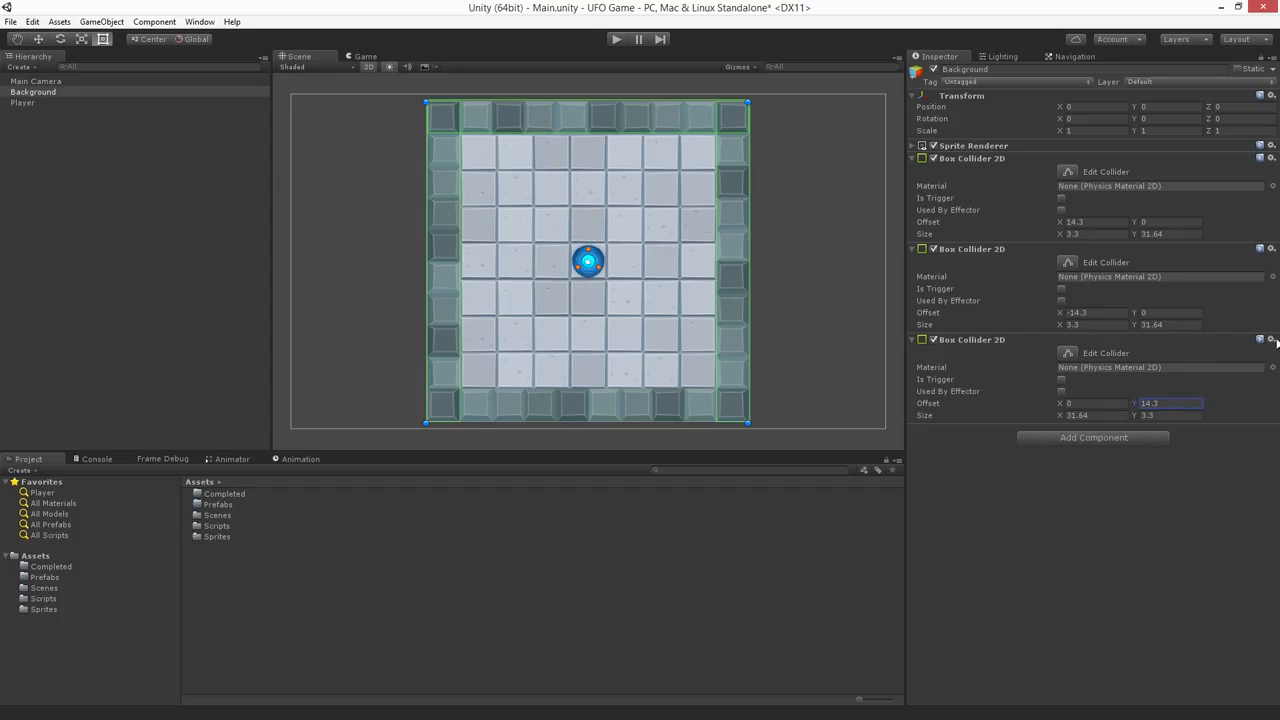
pyautogui.click(1271, 339)
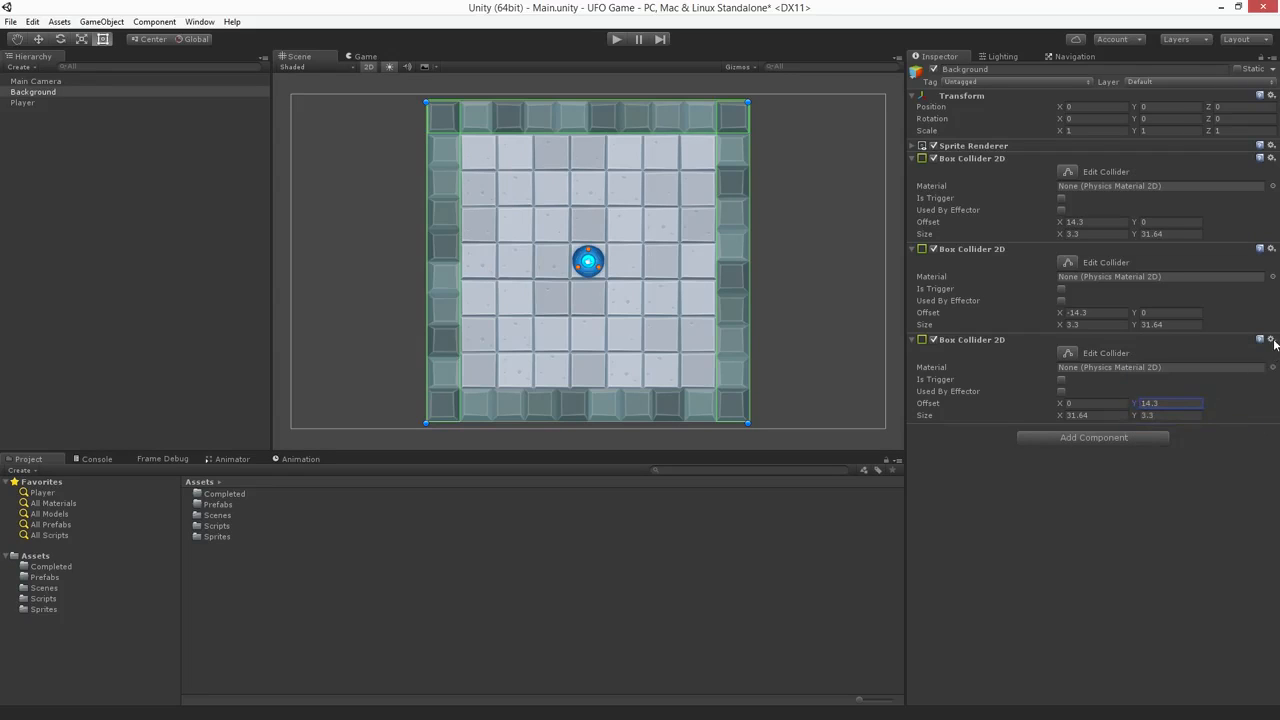
# - Paste a fourth Box Collider 2D from the top wall with Offset Y -14.3
pyautogui.click(1271, 339)
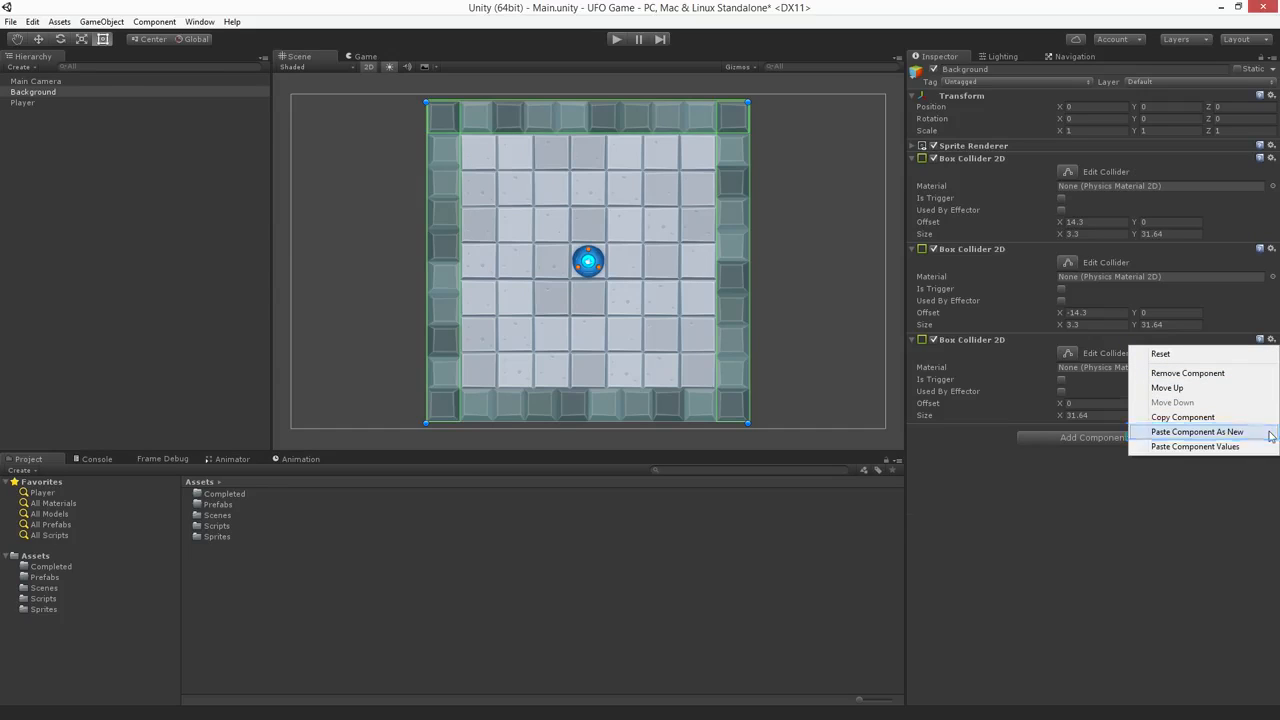
pyautogui.click(1197, 431)
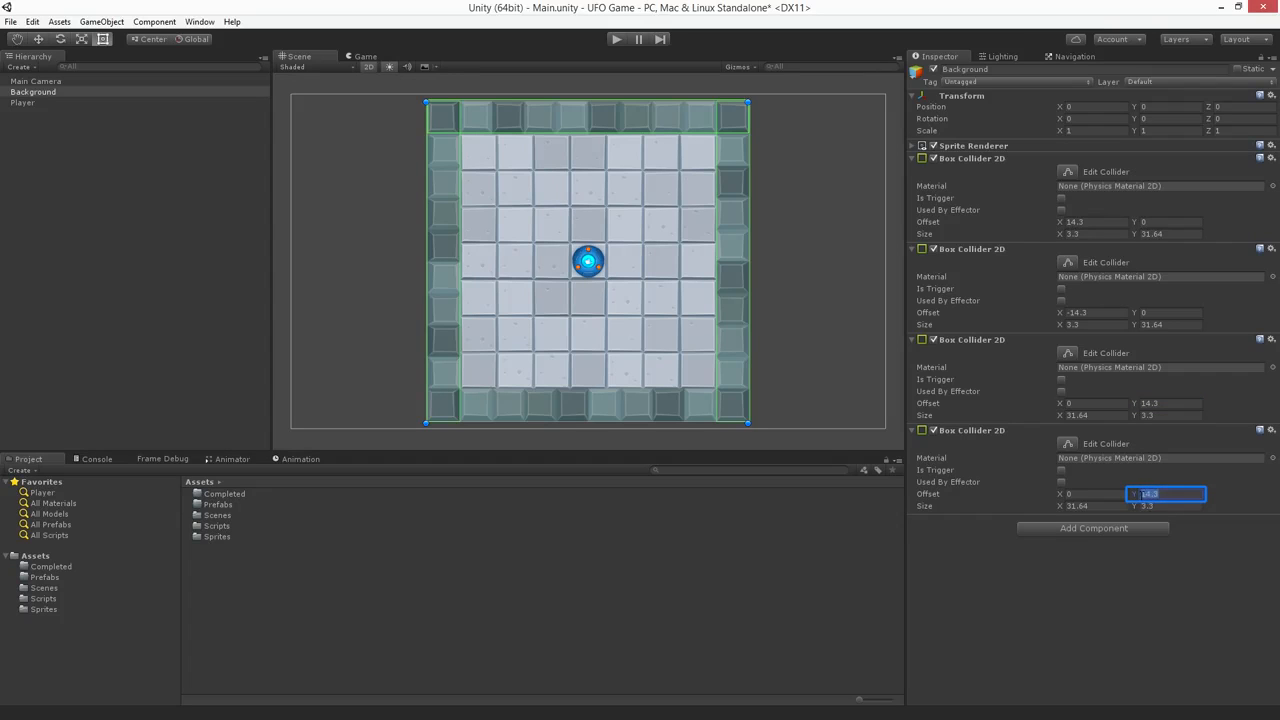
pyautogui.write('14.3')
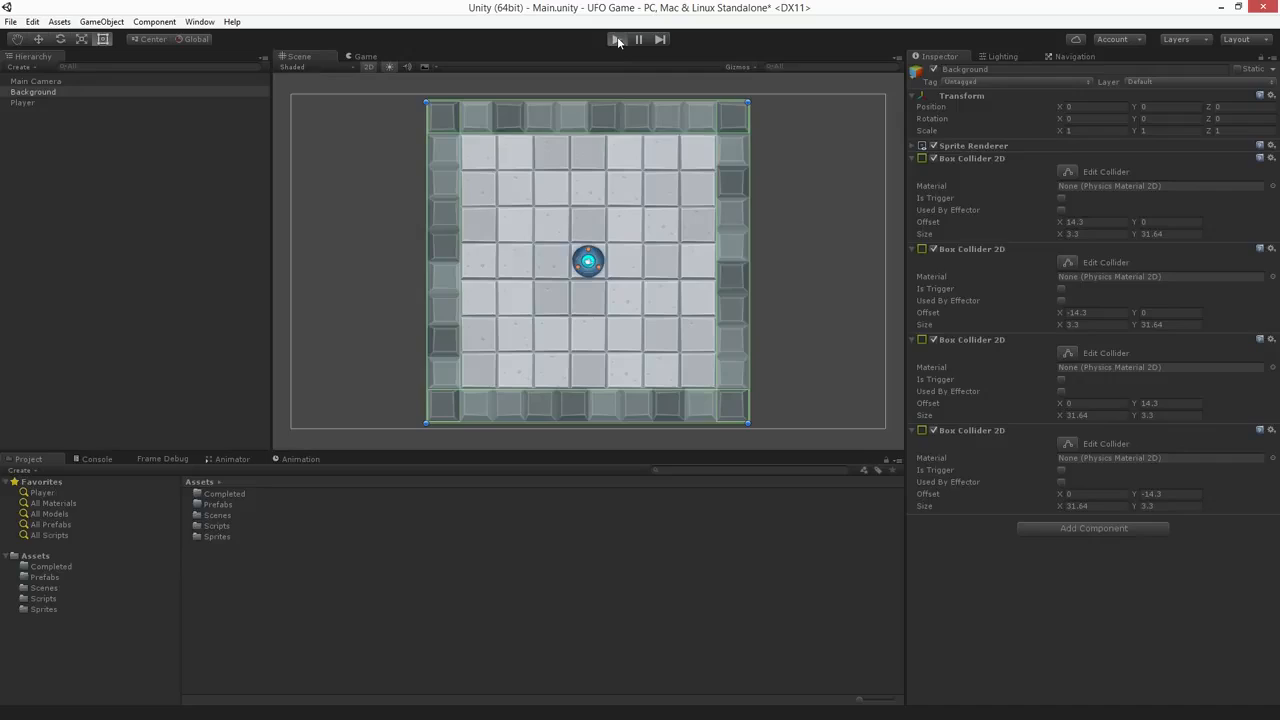
pyautogui.click(613, 39)
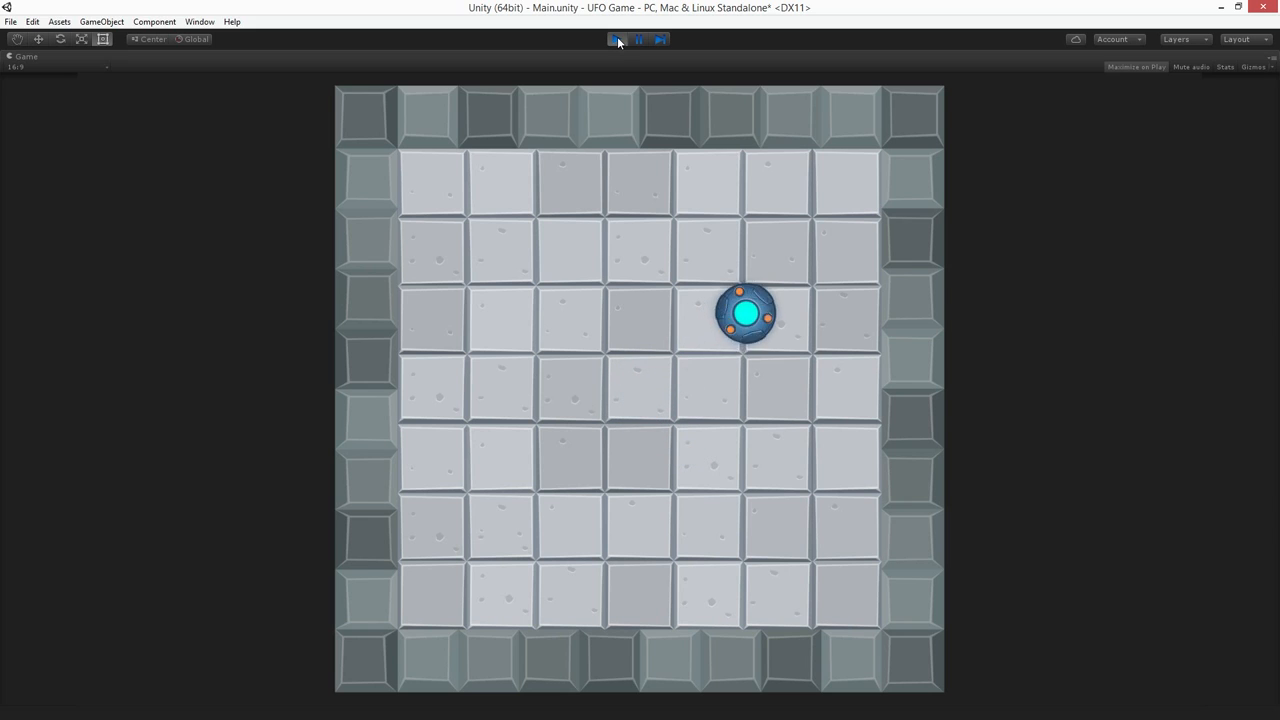
pyautogui.click(615, 39)
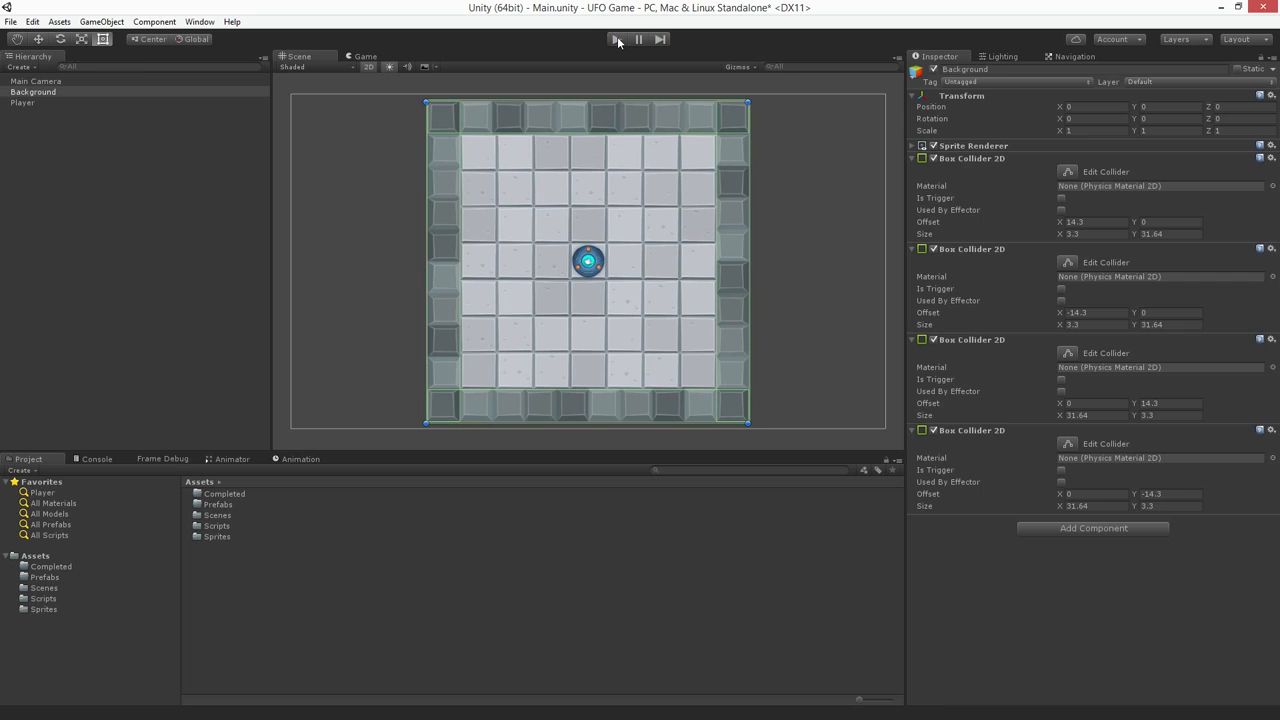